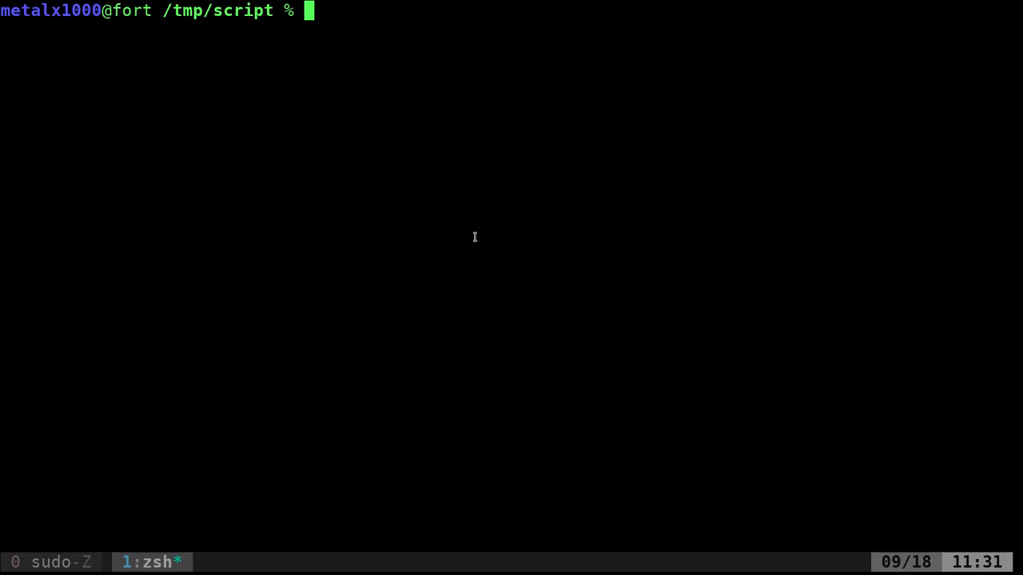
# Run main.sh with KRis and John, with an extra third argument, and with a single name
pyautogui.write('vim')
pyautogui.write('./')
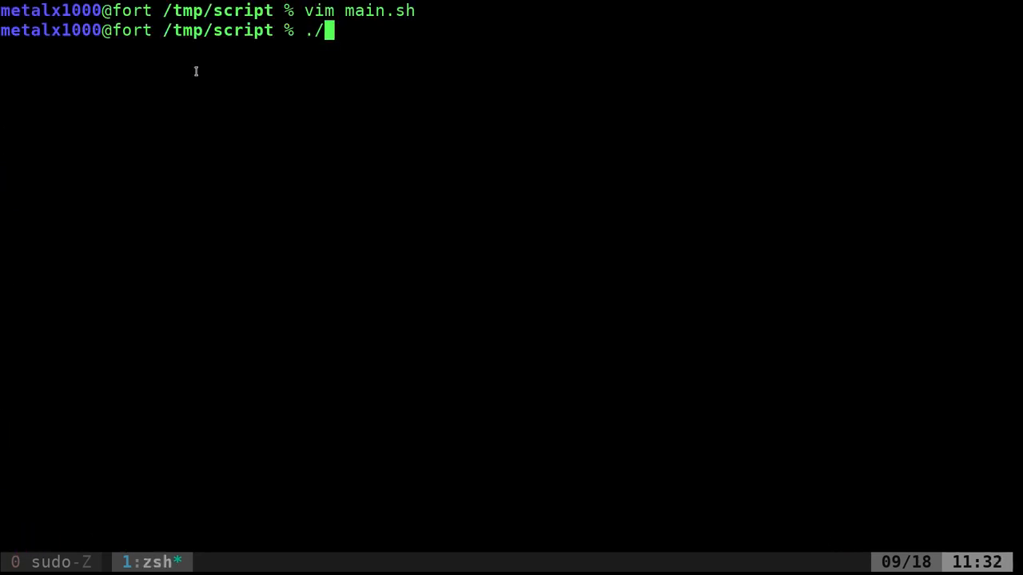
pyautogui.write('main.sh KRis John')
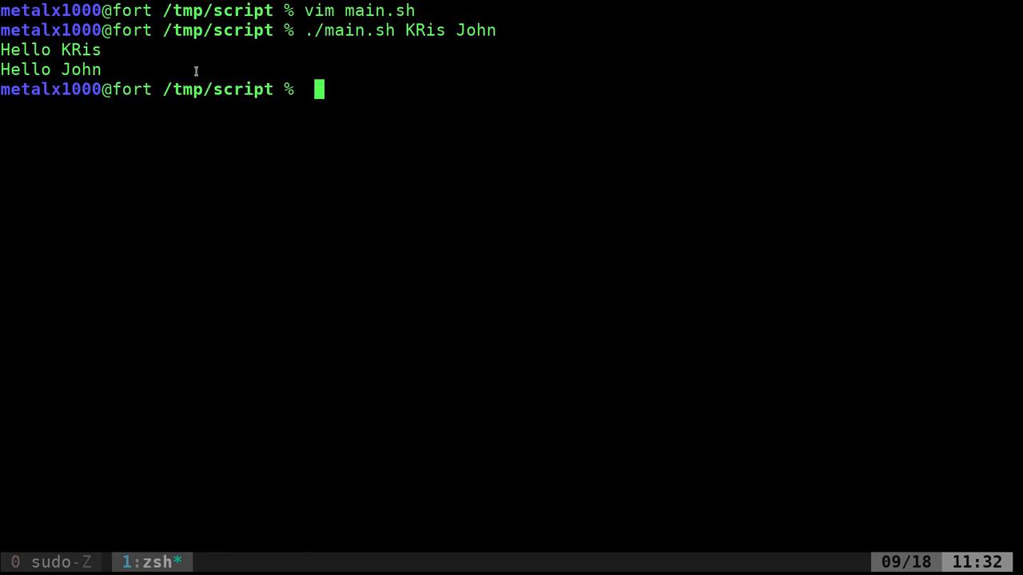
pyautogui.press('Return')
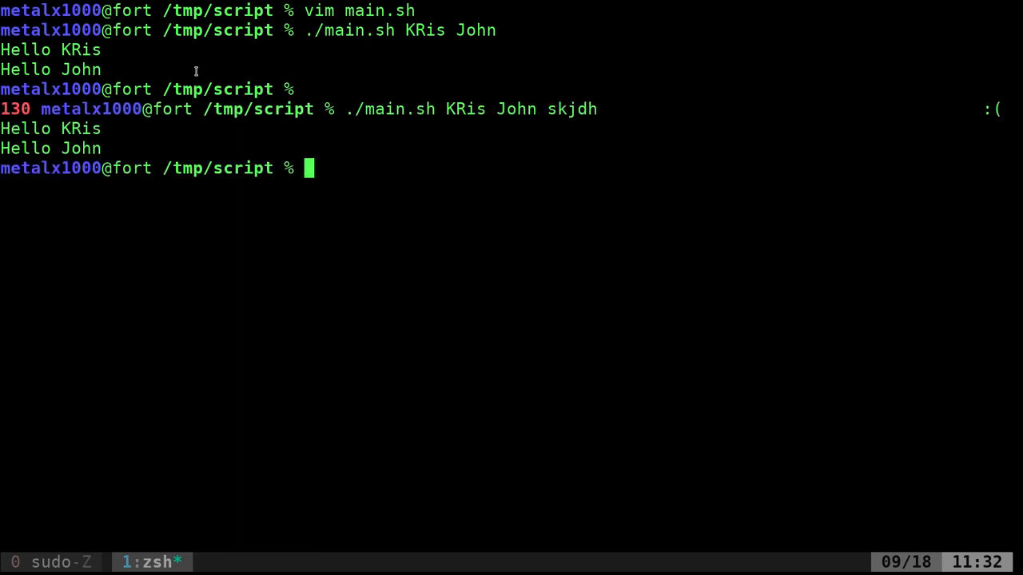
pyautogui.write('./main.sh KRis J')
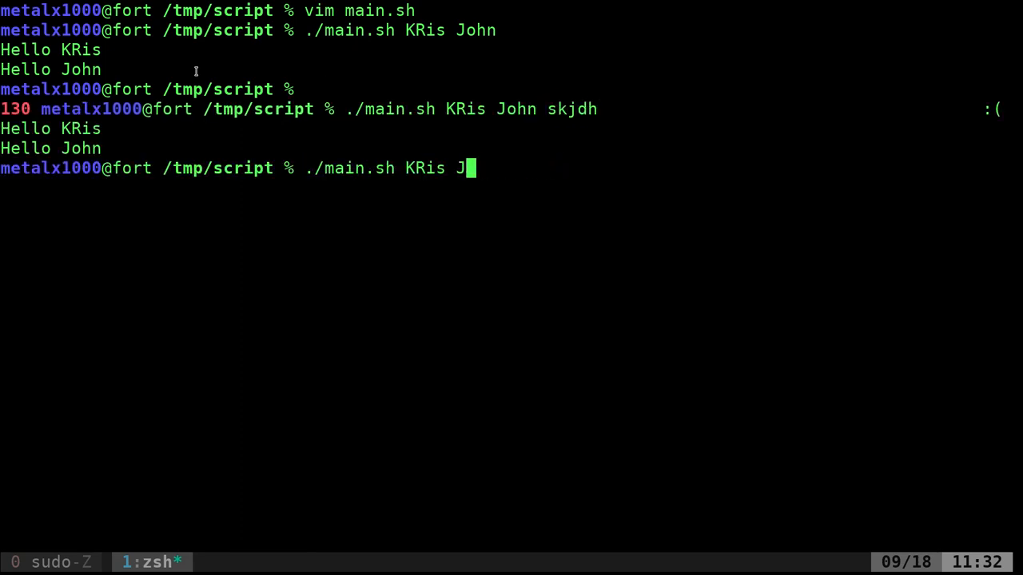
pyautogui.press('Return')
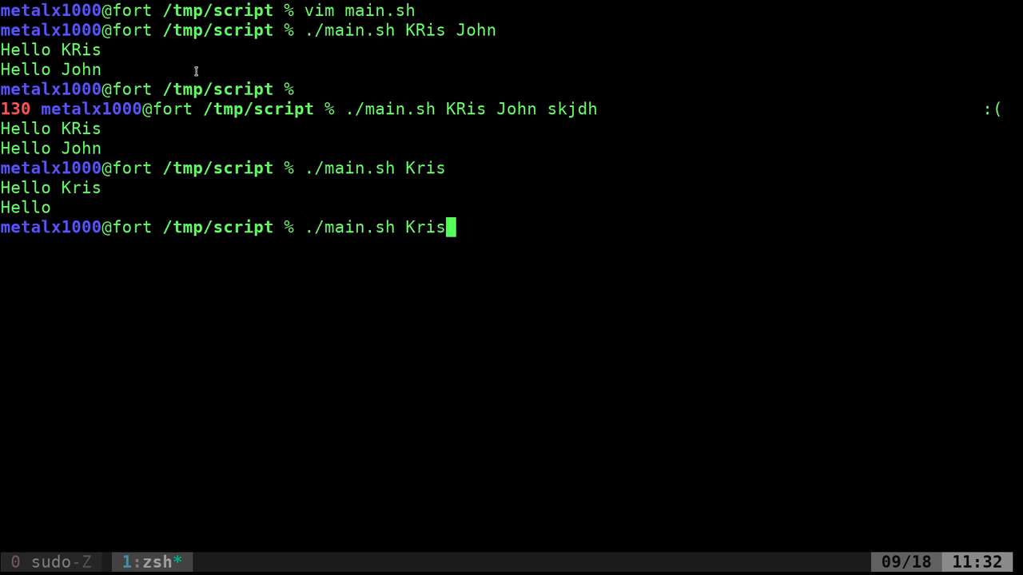
# Start a ./main.sh -i Kris -r command and abandon it unfinished
pyautogui.write('-i')
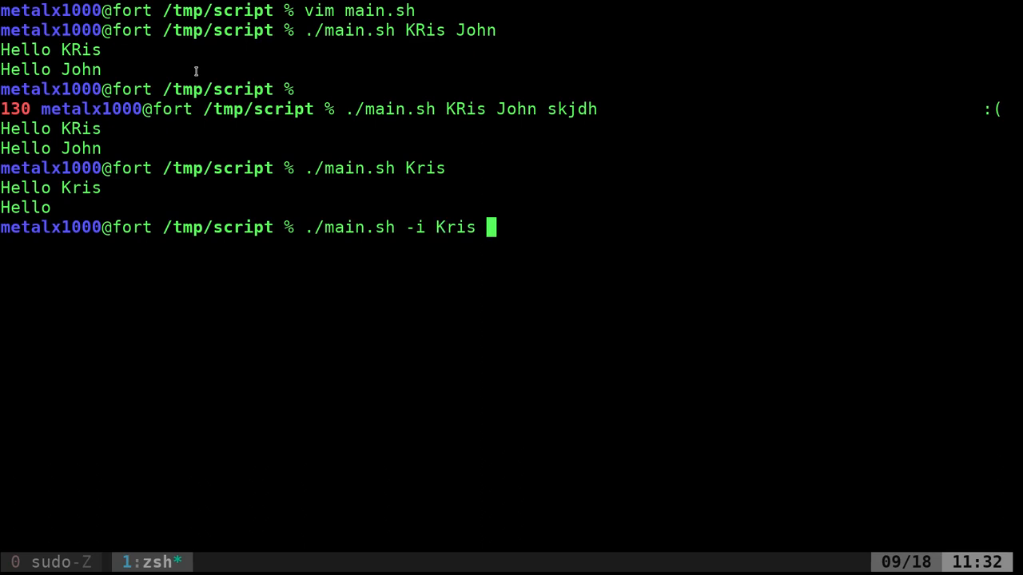
pyautogui.write('-r')
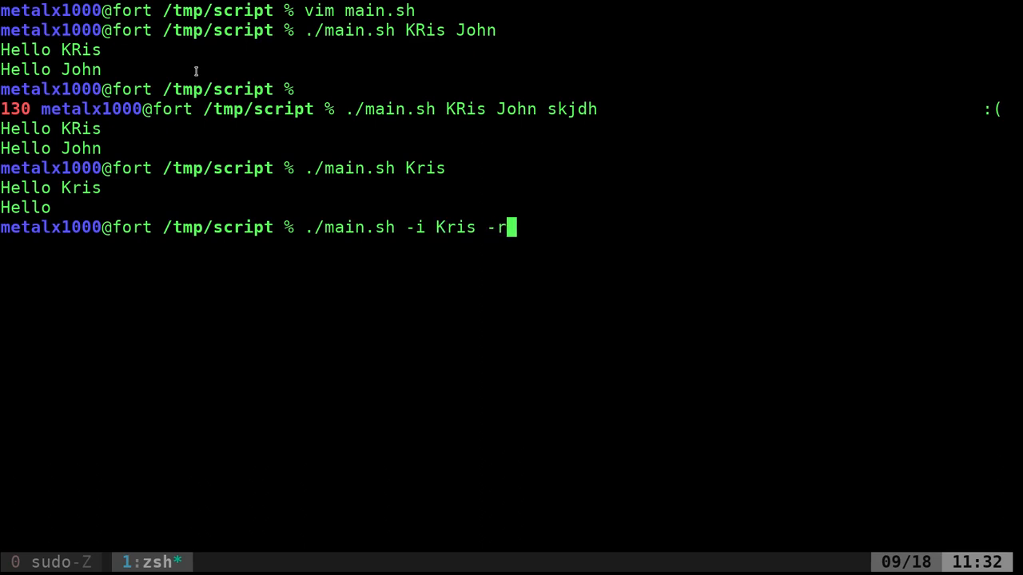
pyautogui.press('BackSpace')
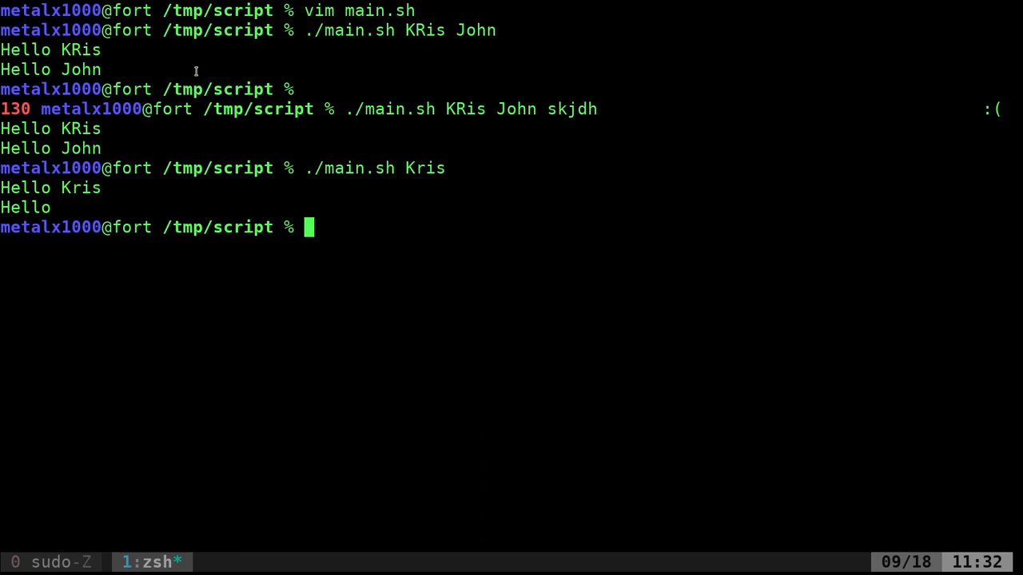
pyautogui.write('vim')
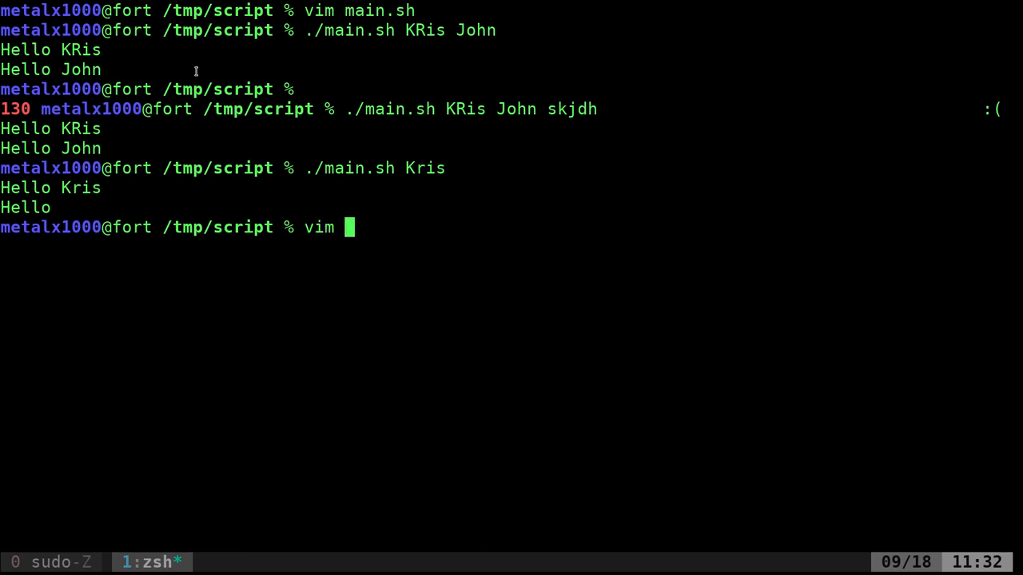
pyautogui.write('check.sh')
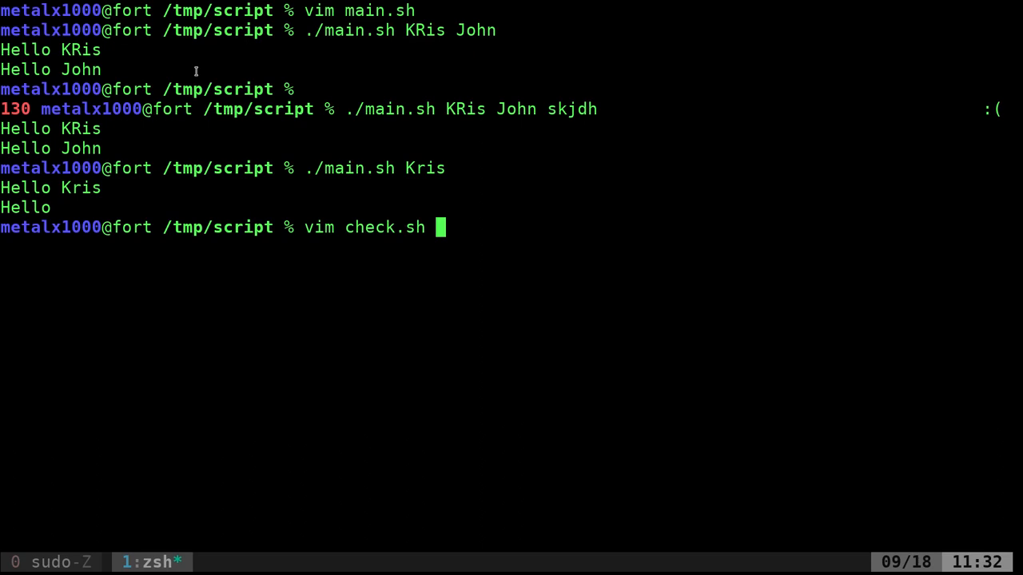
pyautogui.press('Return')
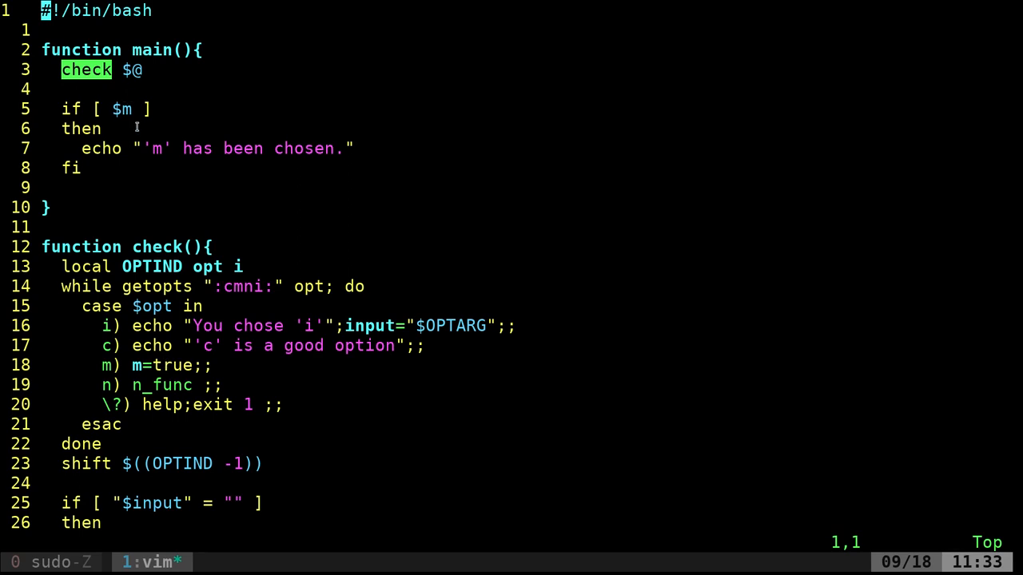
pyautogui.press('G')
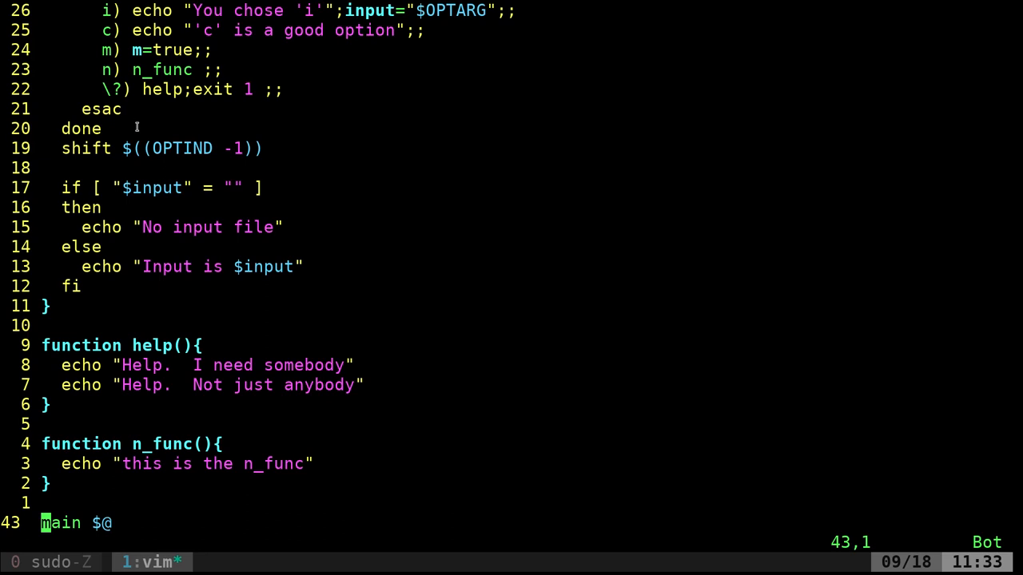
pyautogui.moveTo(87, 556)
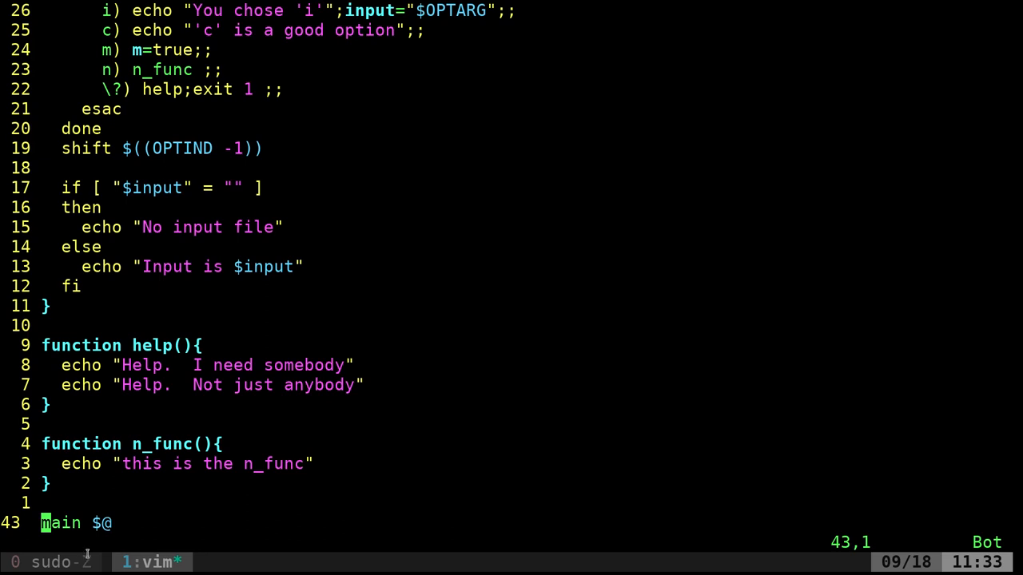
pyautogui.doubleClick(103, 524)
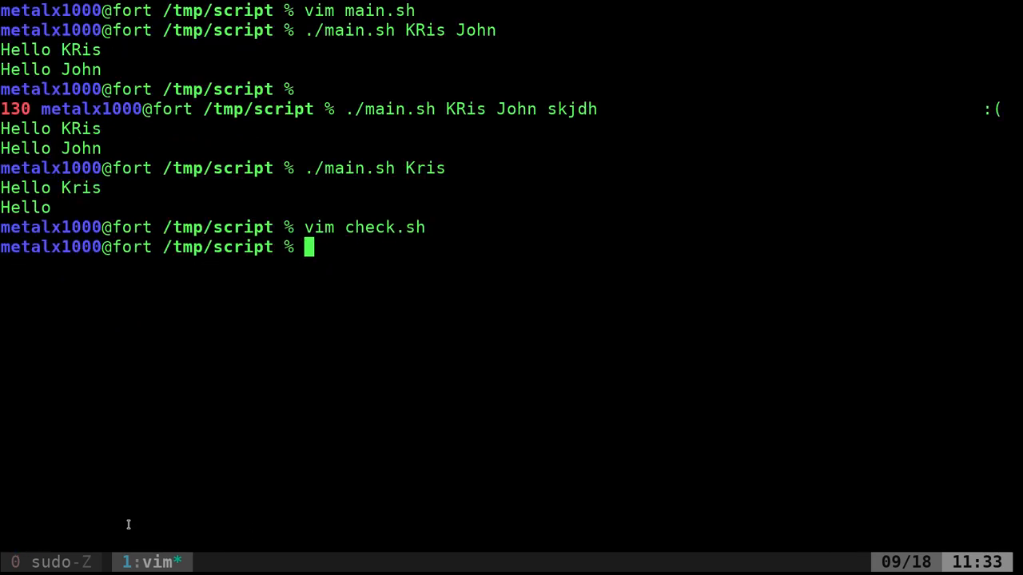
# Run ./main.sh John and KRis so it prints 'Hello John and KRis'
pyautogui.write('vim main.sh')
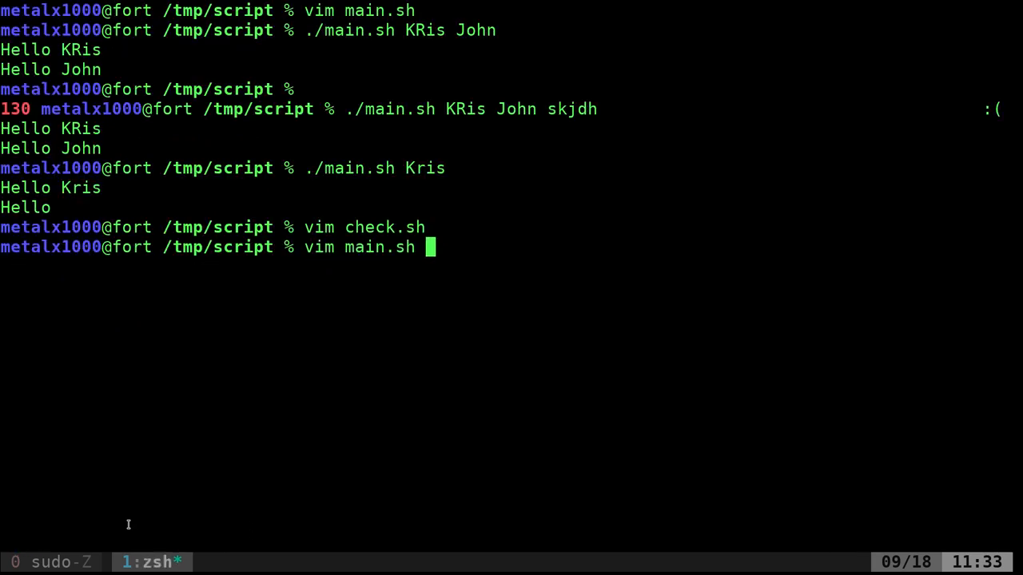
pyautogui.press('Return')
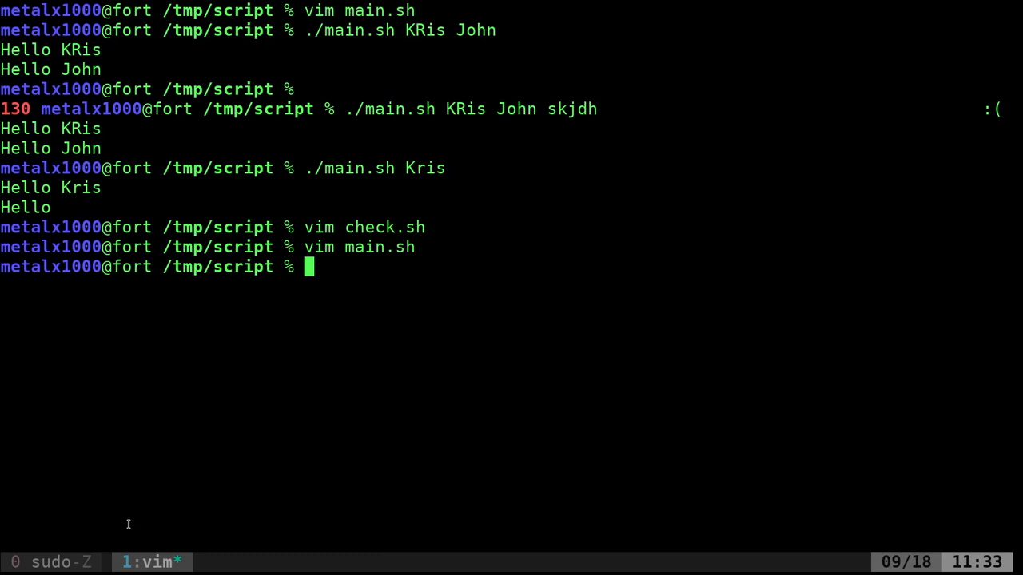
pyautogui.write('./main.sh')
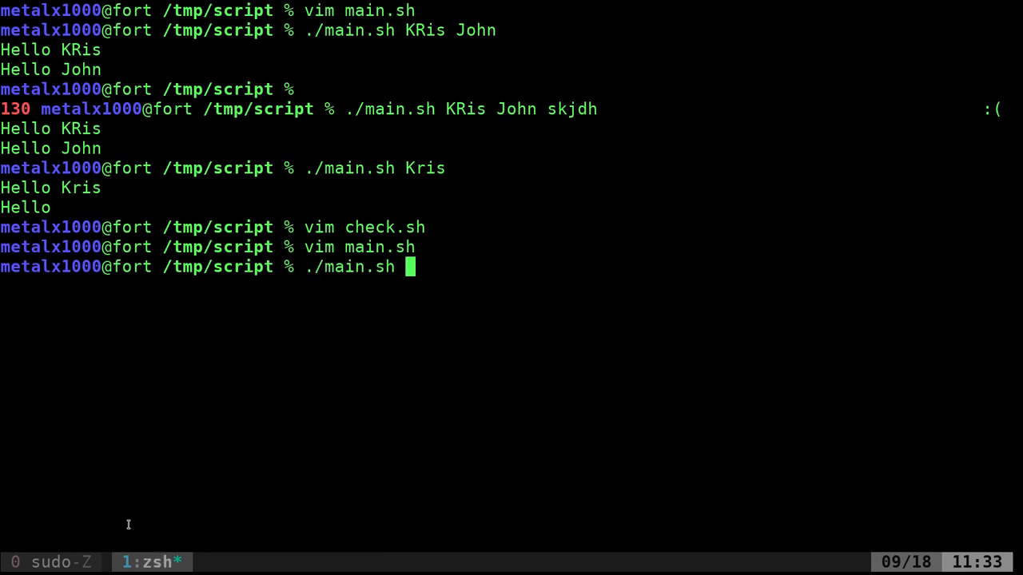
pyautogui.write('John an')
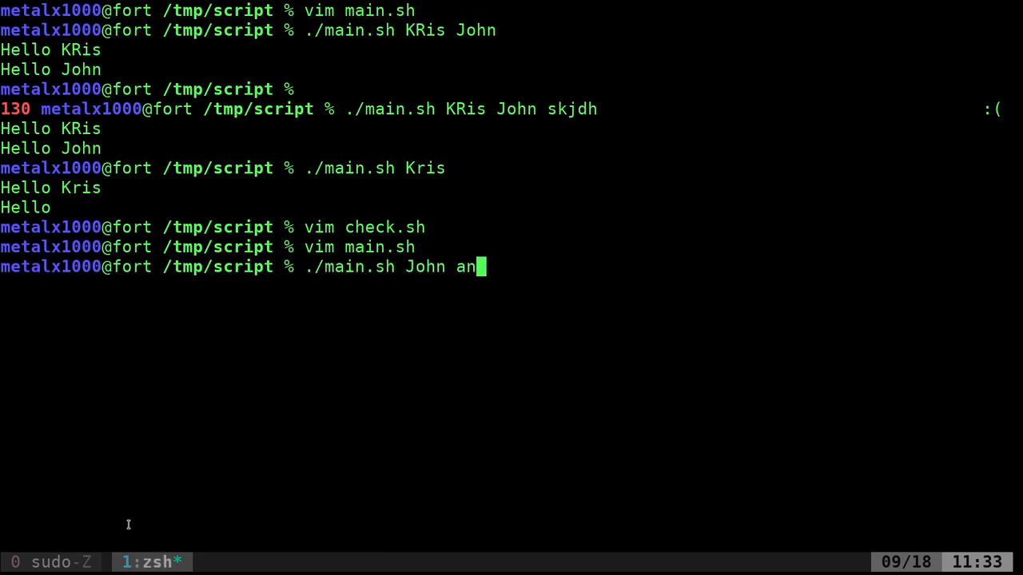
pyautogui.press('Return')
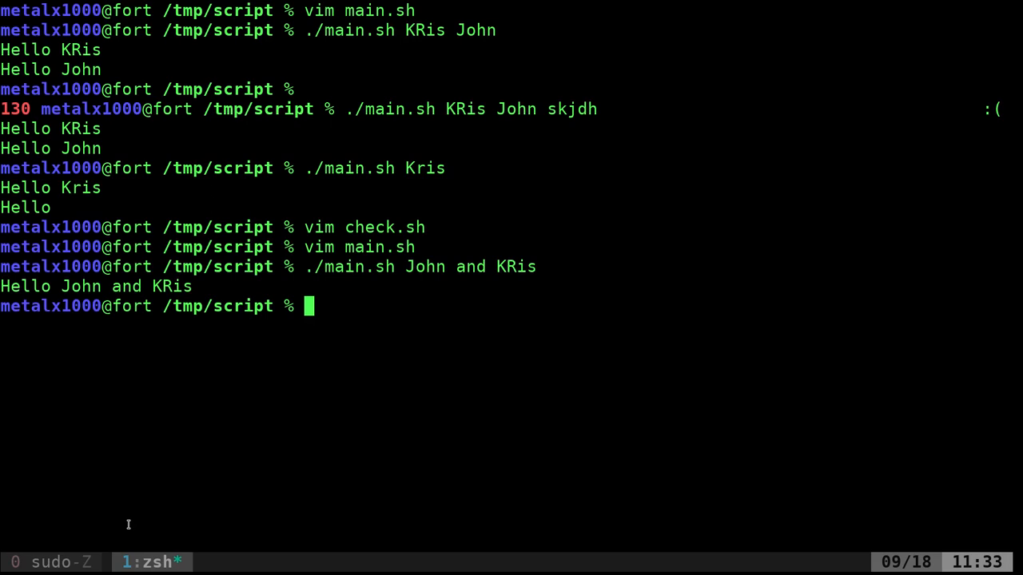
# Reopen main.sh in Vim and quit it without saving
pyautogui.write('vim main.sh')
pyautogui.write(':Q')
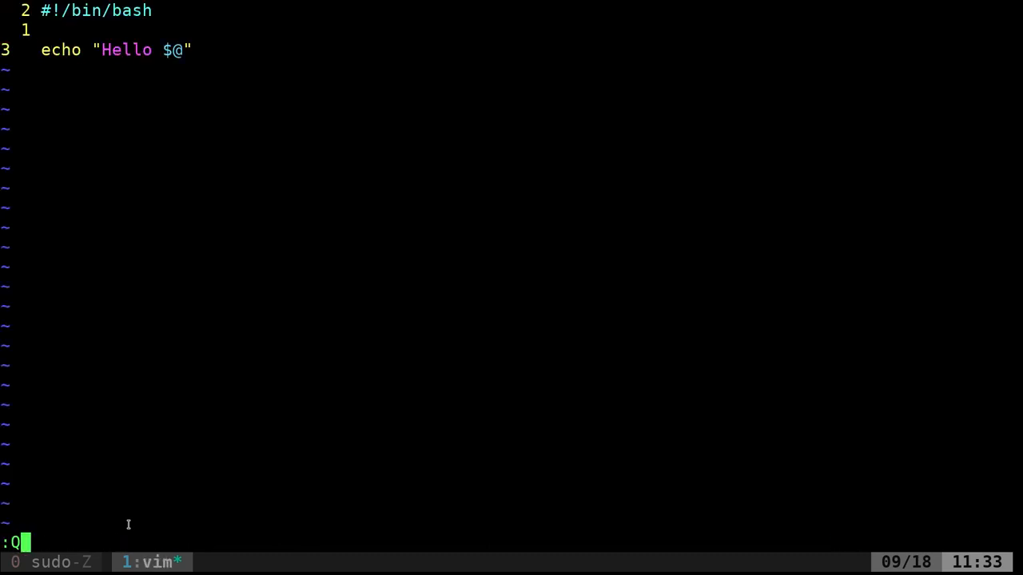
pyautogui.press('Return')
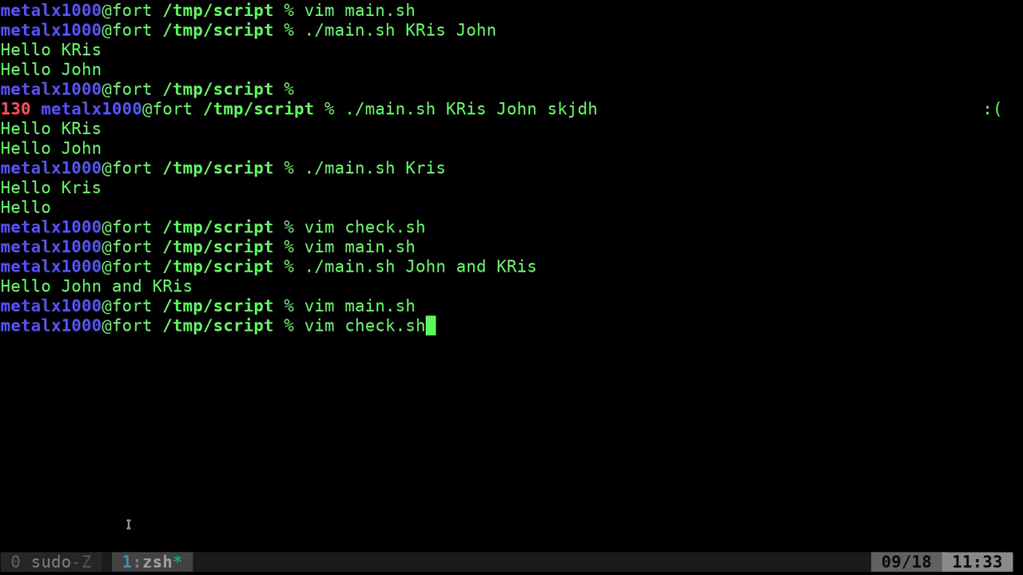
# Read through check.sh's getopts function around the local OPTIND line and quit with :q!
pyautogui.press('Return')
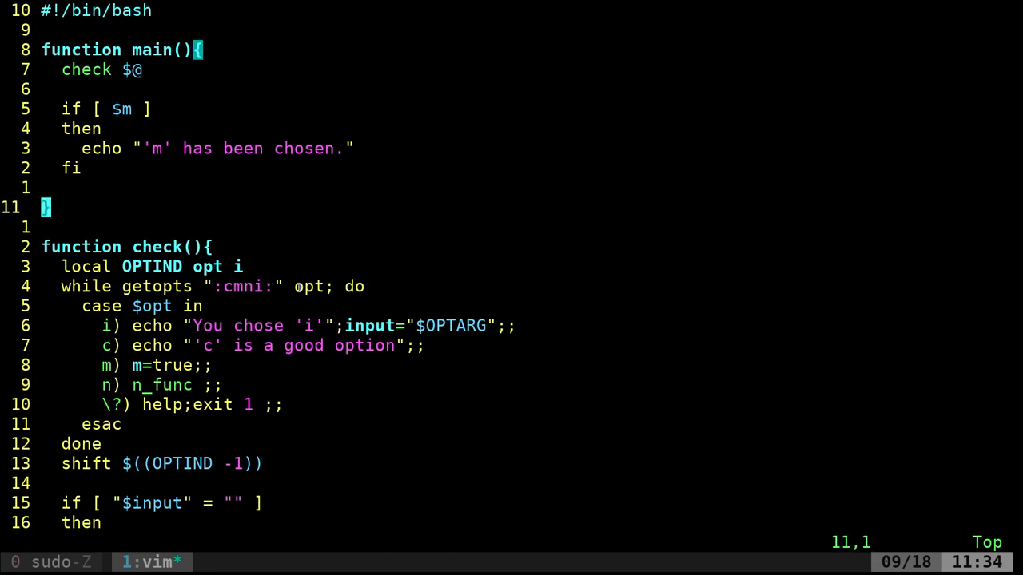
pyautogui.scroll(-3)
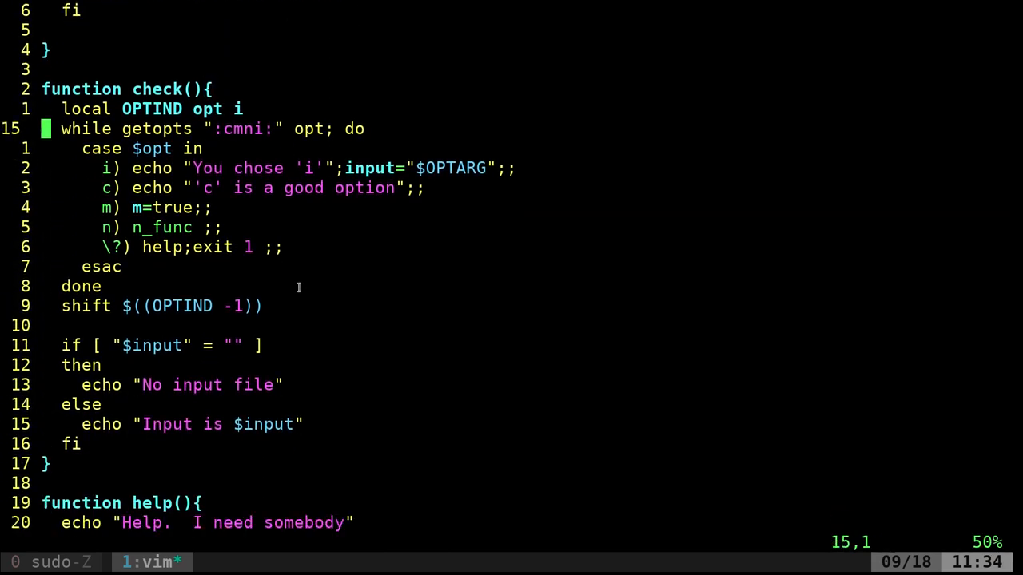
pyautogui.press('k')
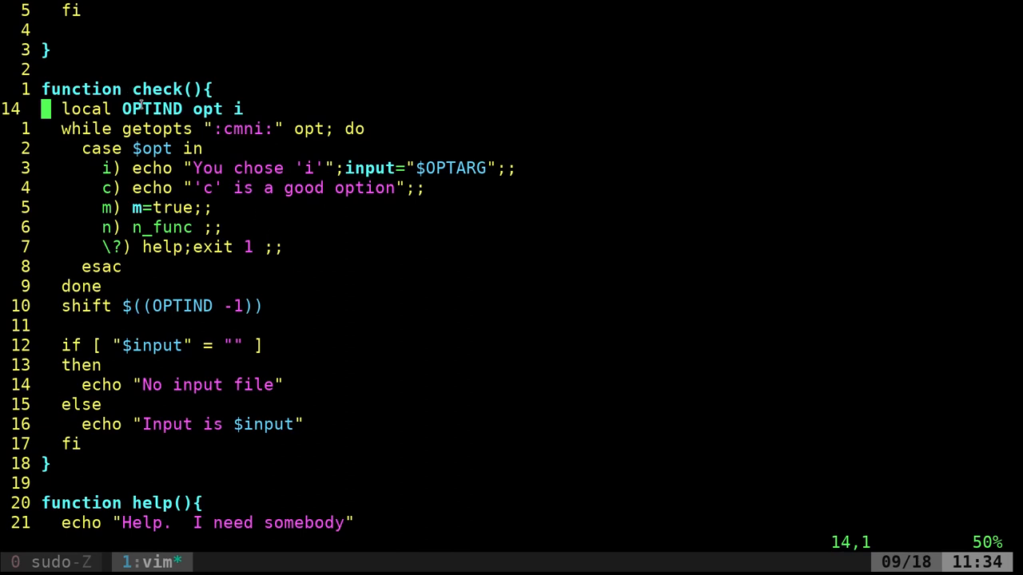
pyautogui.doubleClick(204, 109)
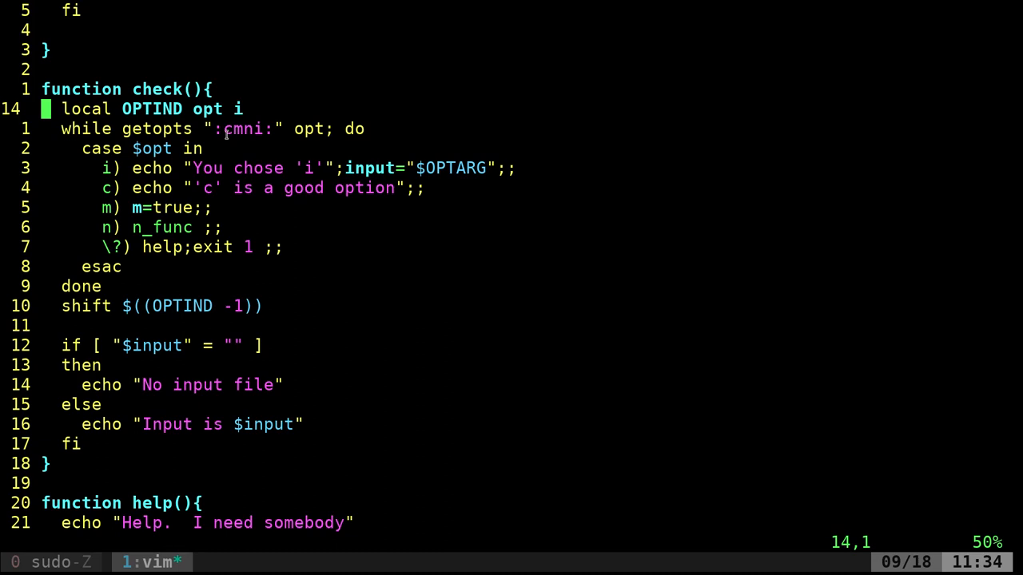
pyautogui.doubleClick(243, 128)
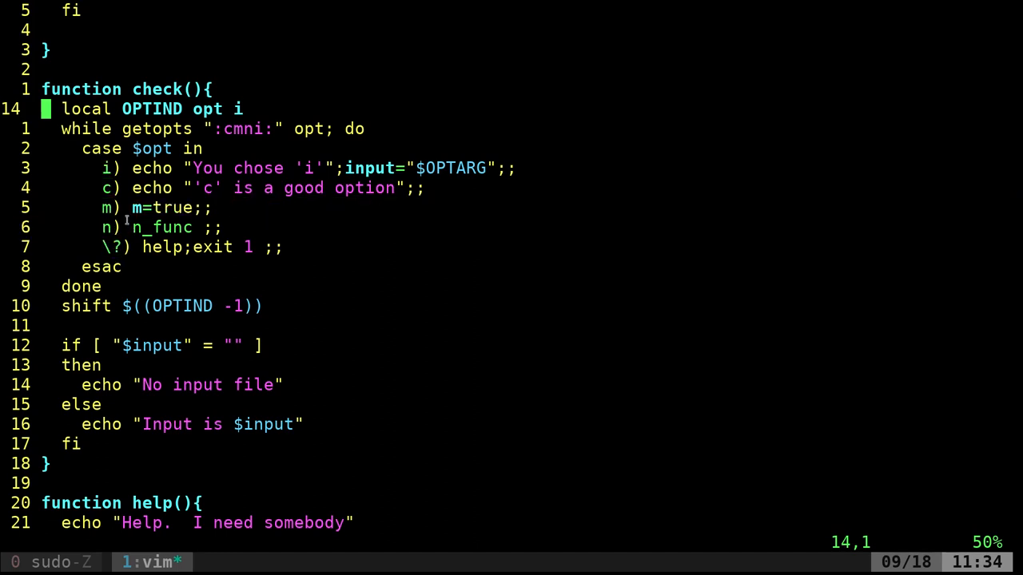
pyautogui.write(':q!')
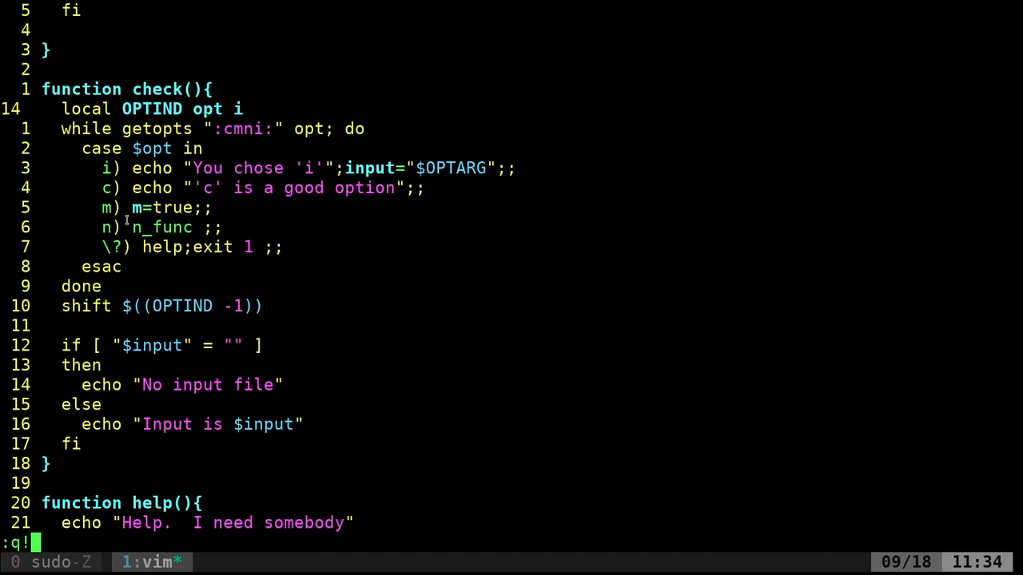
# Run check.sh with -c, -m, -i alone and -i kris to see each option's output
pyautogui.press('Return')
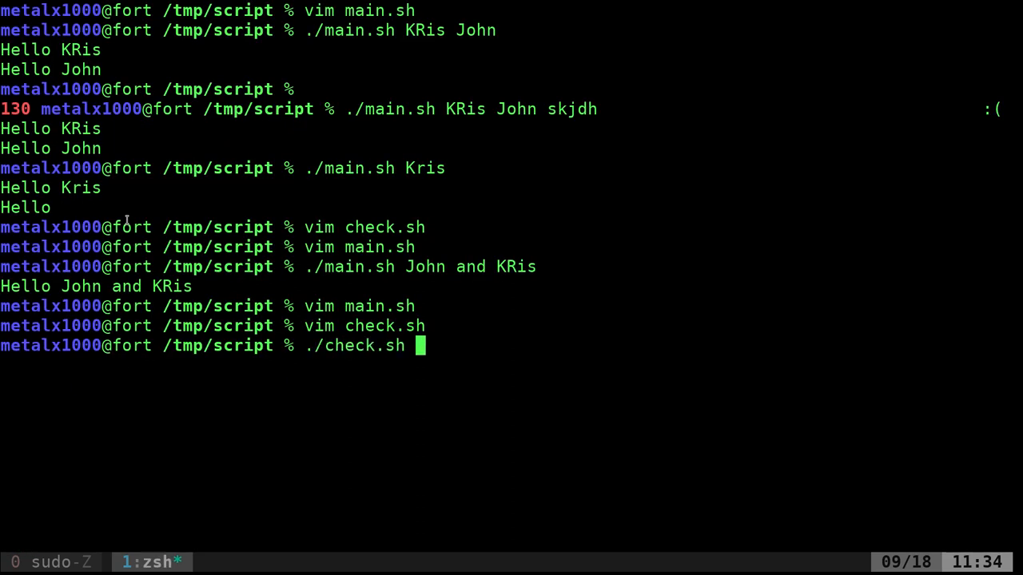
pyautogui.write('c')
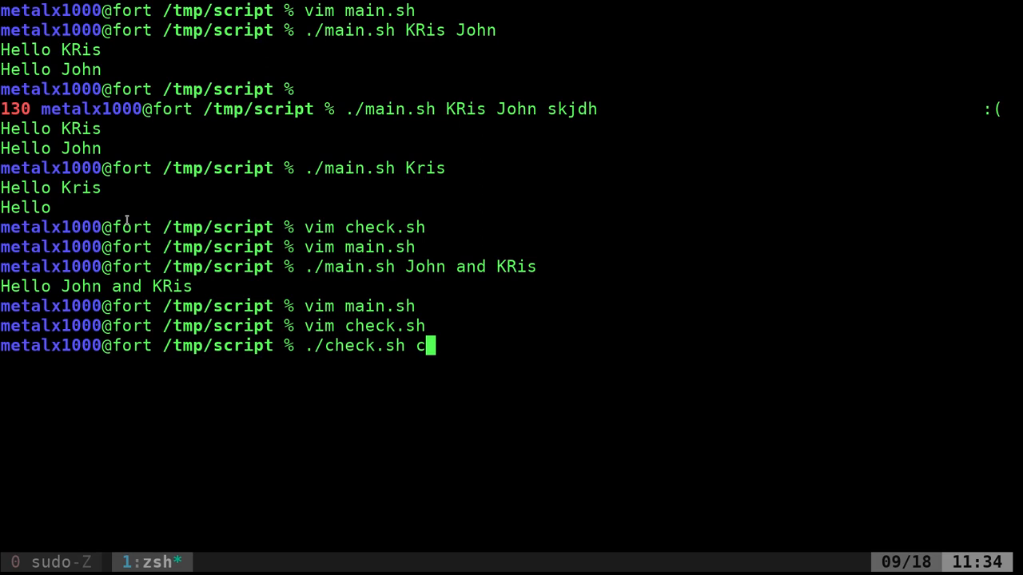
pyautogui.press('Return')
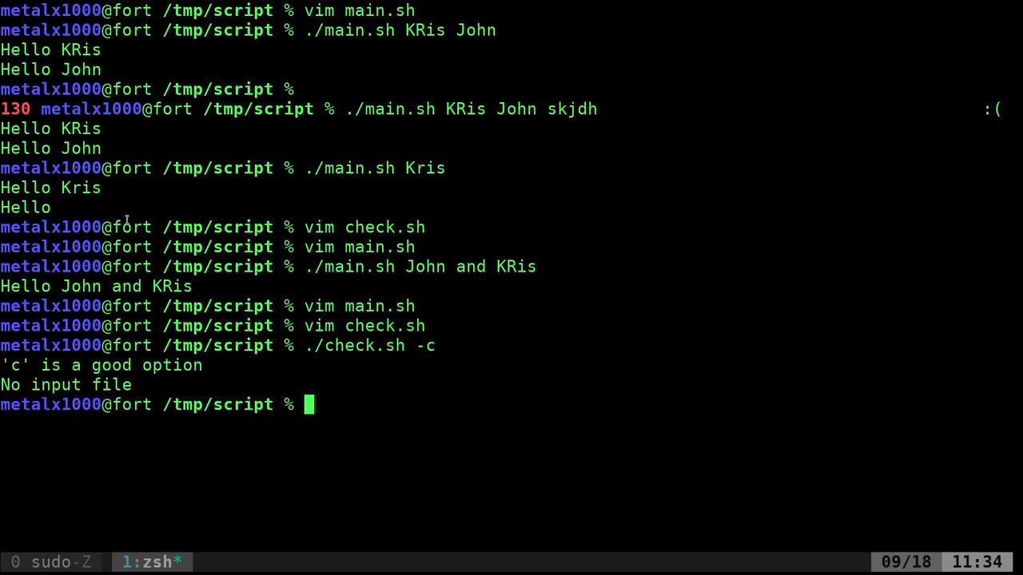
pyautogui.write('./check.sh -m')
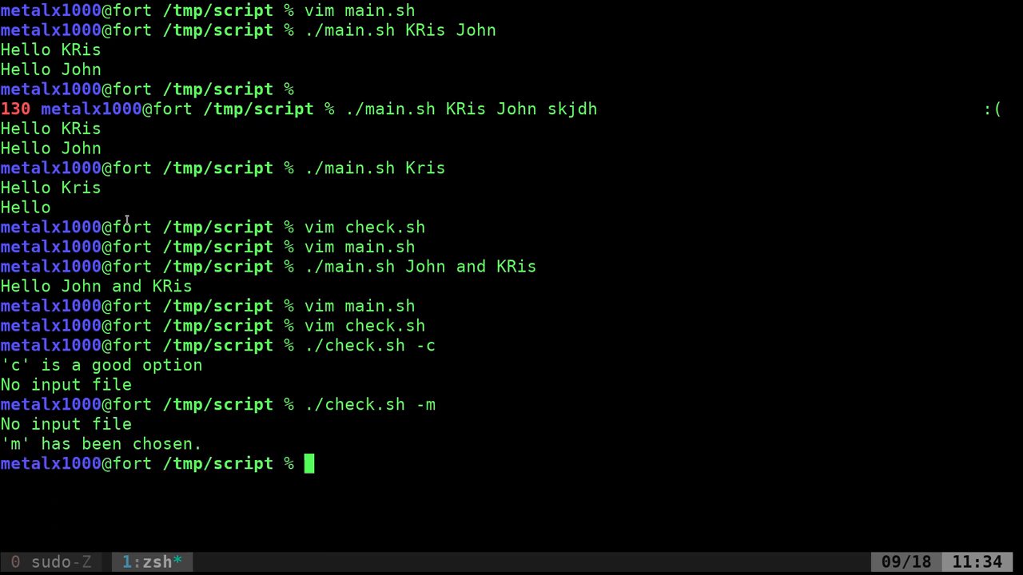
pyautogui.write('./check.sh -i')
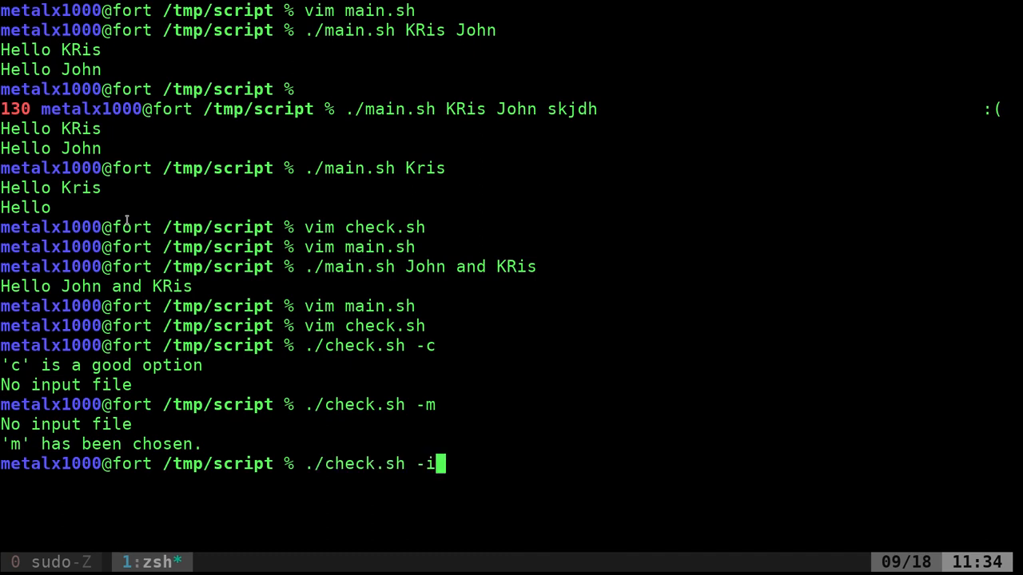
pyautogui.press('Return')
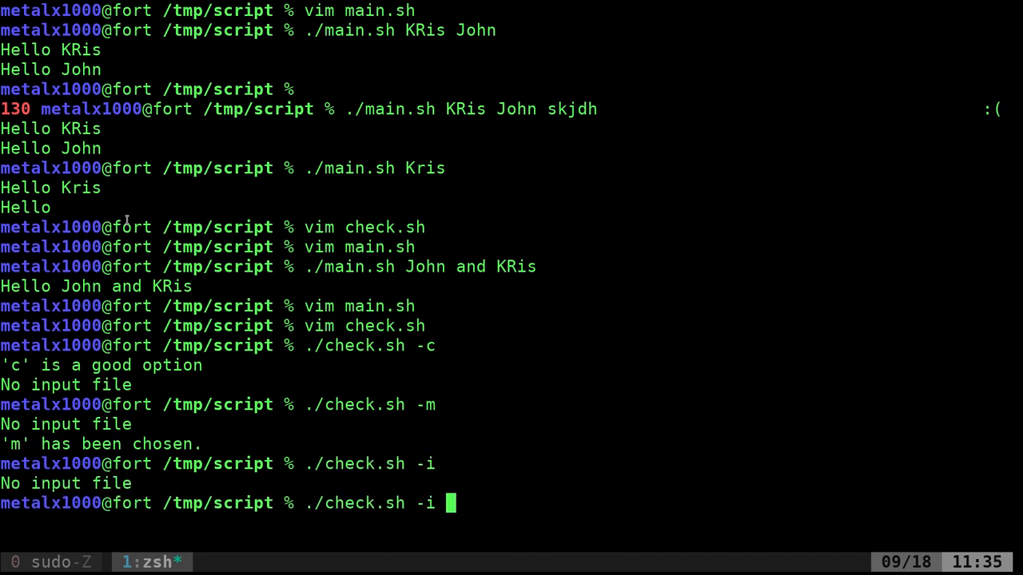
pyautogui.write('kris')
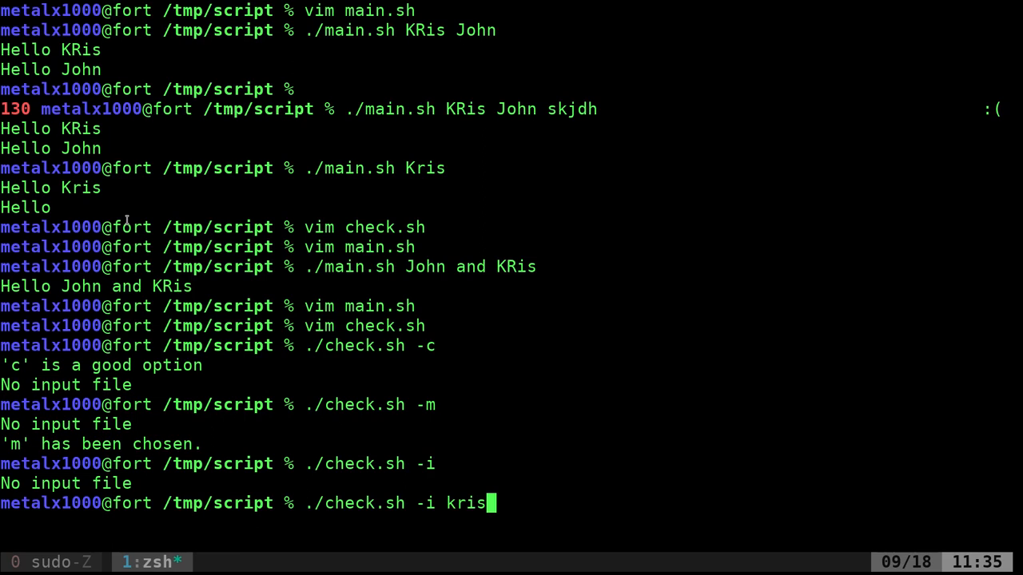
pyautogui.press('Return')
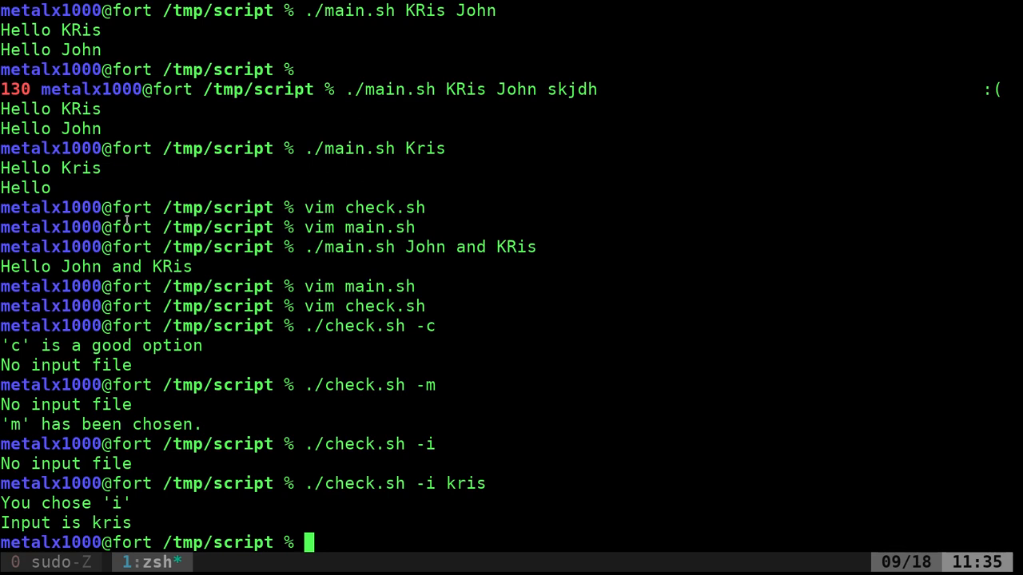
# Run check.sh with -h, the unknown -k option and combined -cmk to see the help text
pyautogui.write('./check.sh -')
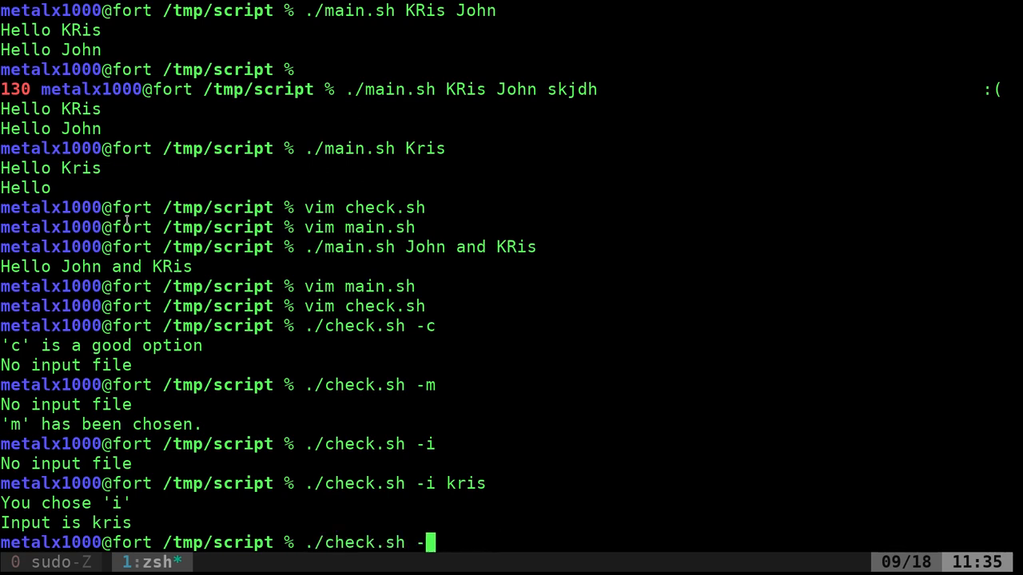
pyautogui.write('h')
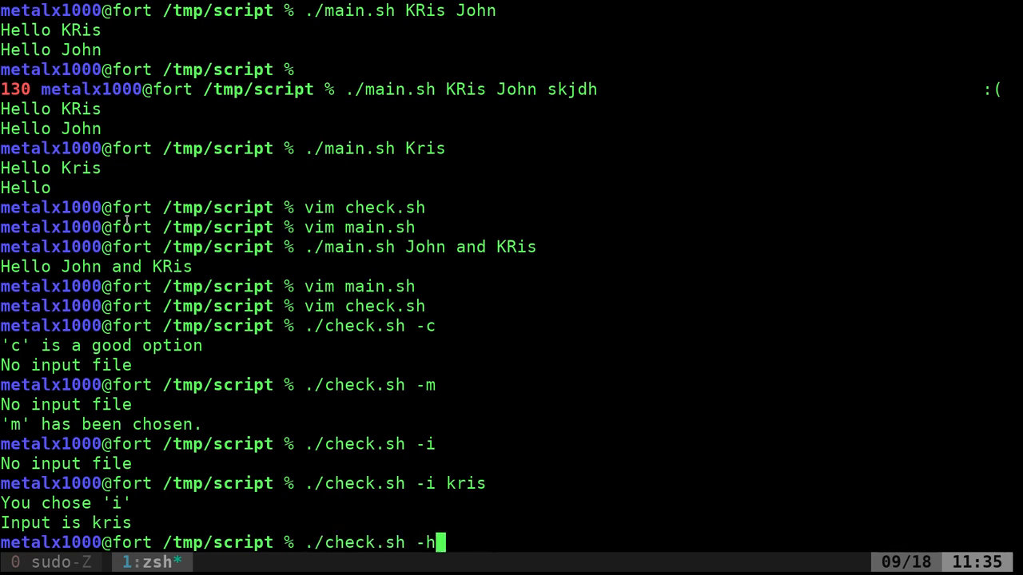
pyautogui.press('Return')
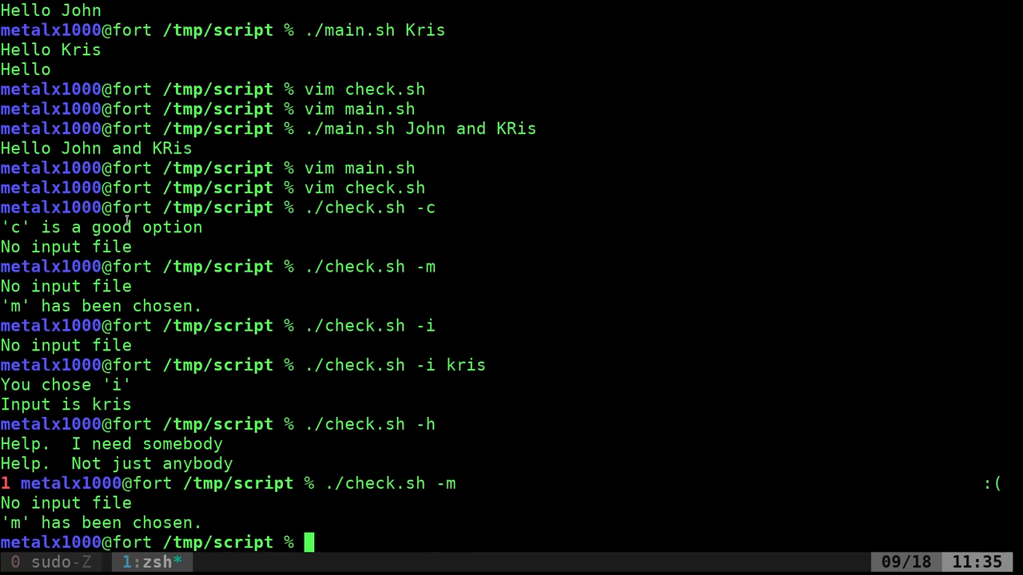
pyautogui.write('./check.sh -k')
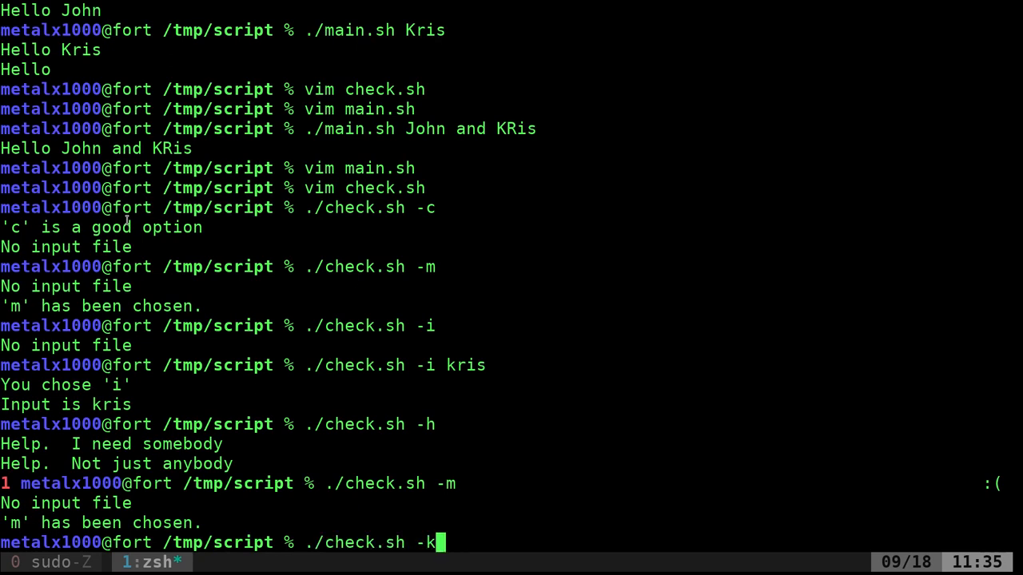
pyautogui.press('Return')
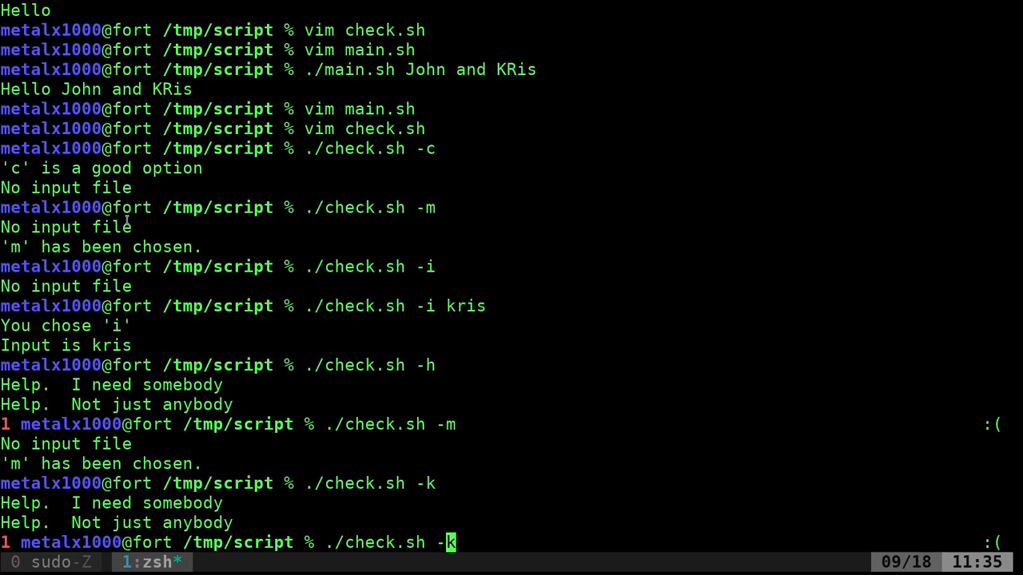
pyautogui.write('cm')
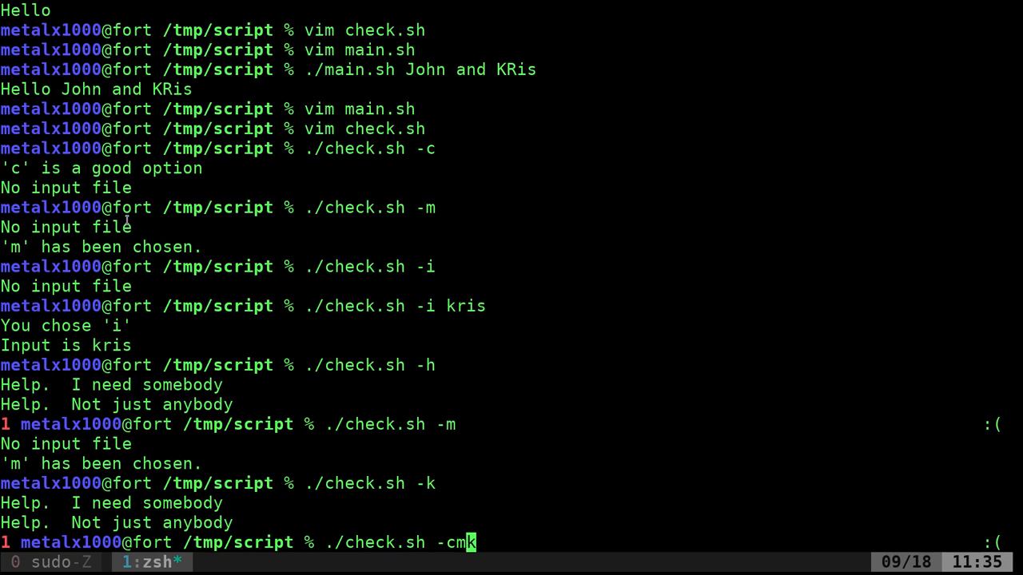
pyautogui.press('Return')
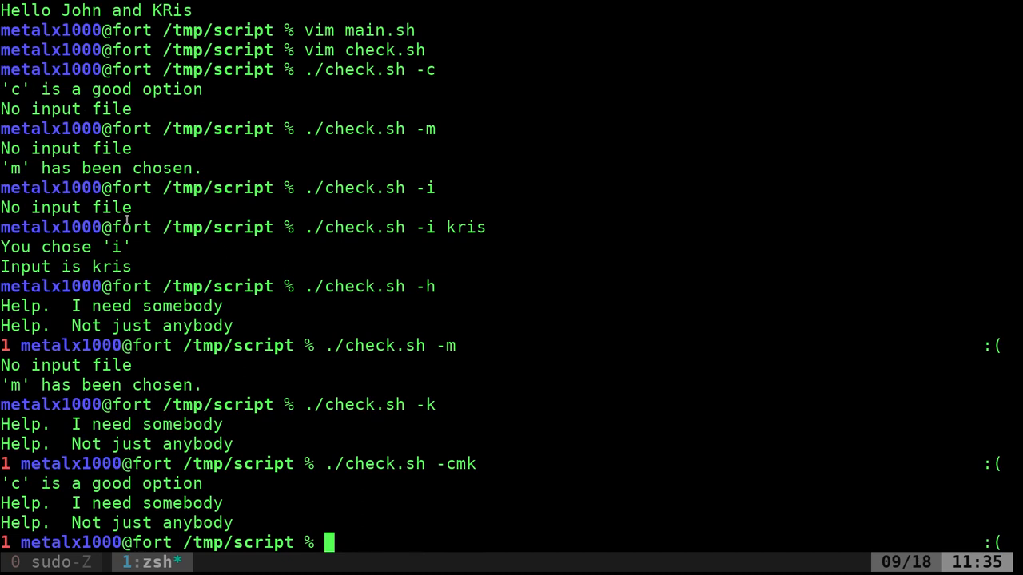
pyautogui.write('vim check.sh')
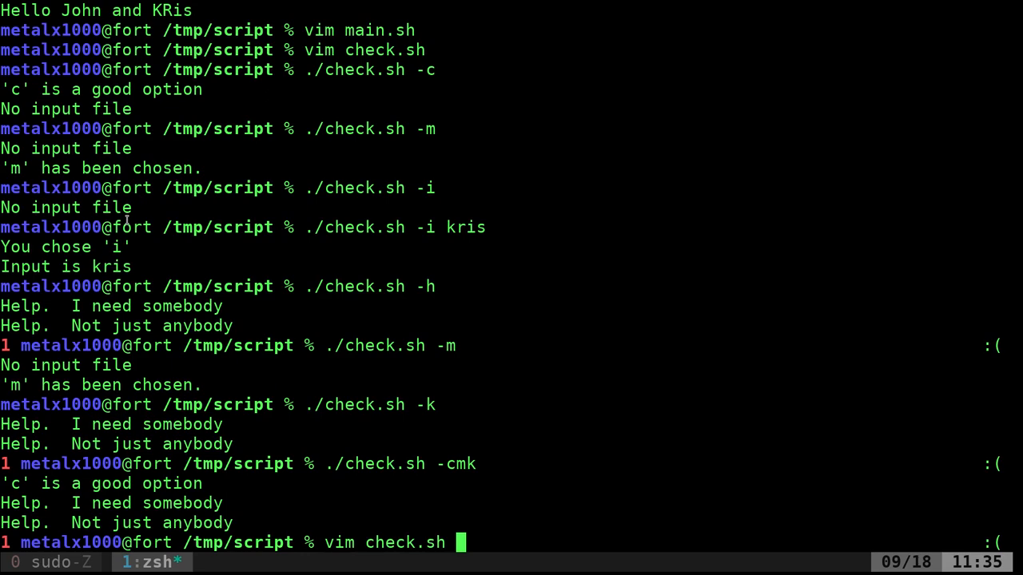
pyautogui.press('Return')
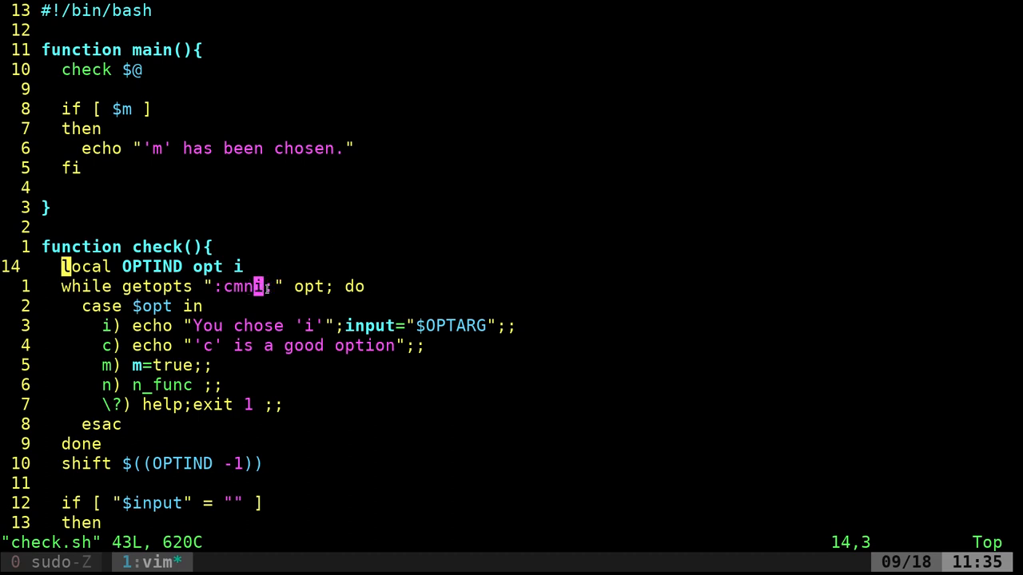
pyautogui.moveTo(272, 286)
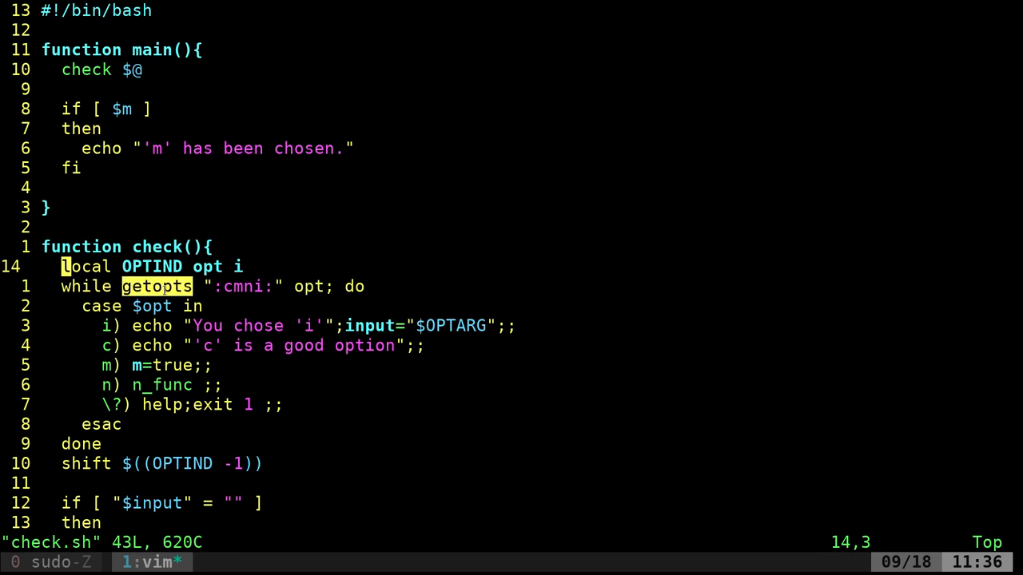
pyautogui.press('n')
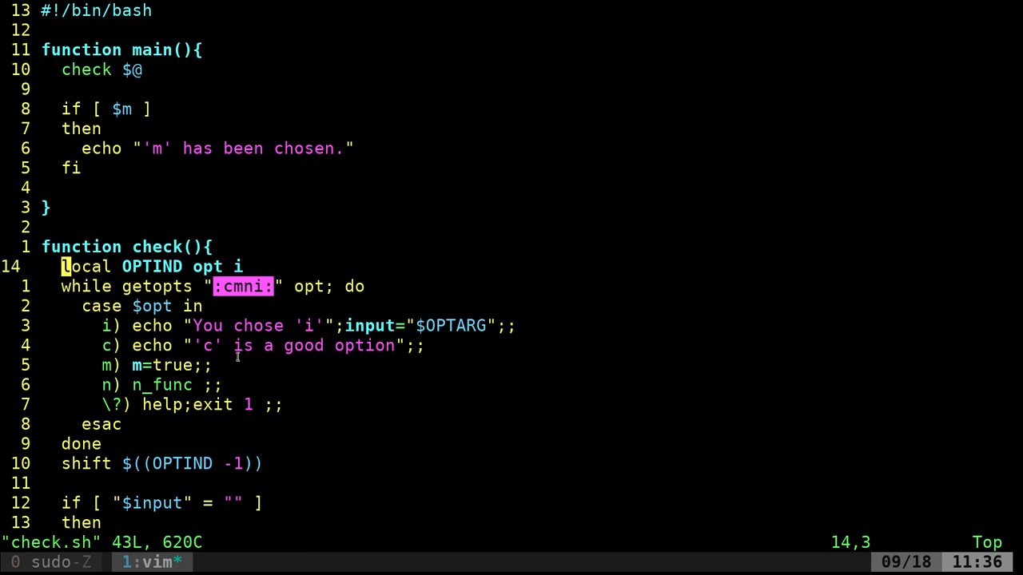
pyautogui.moveTo(129, 326)
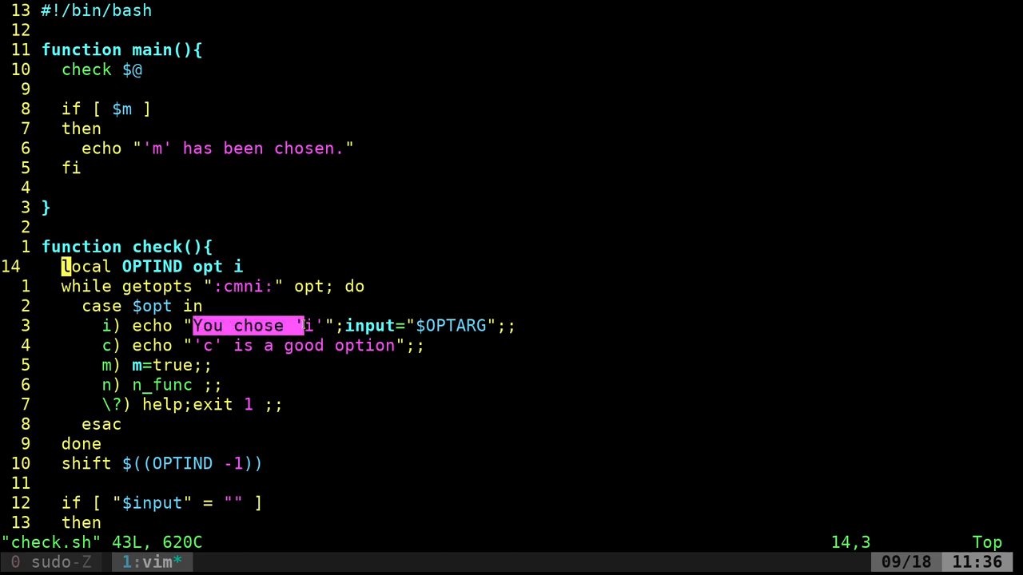
# Jump to the end of check.sh to read the help and n_func functions
pyautogui.press('G')
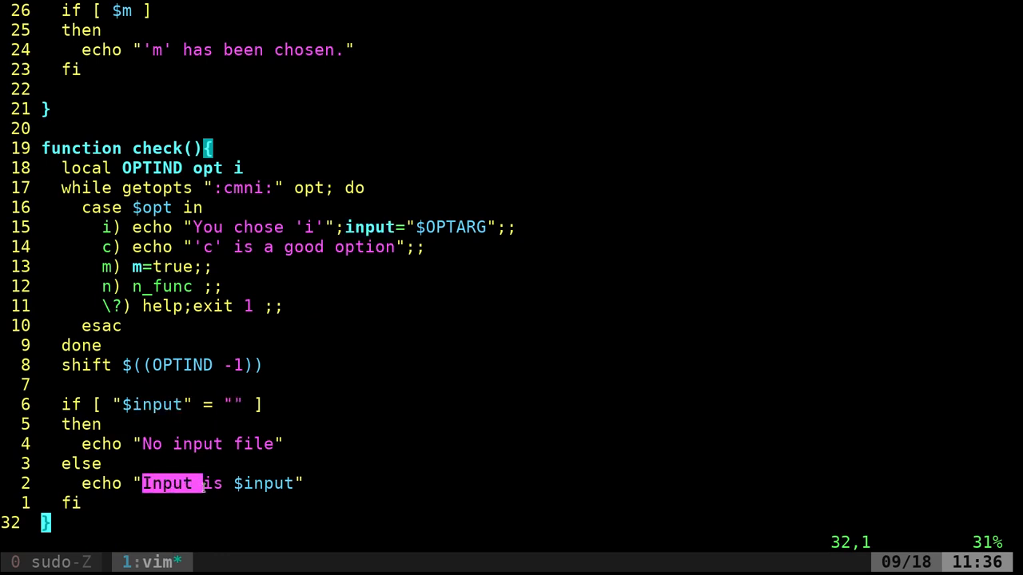
pyautogui.moveTo(233, 482)
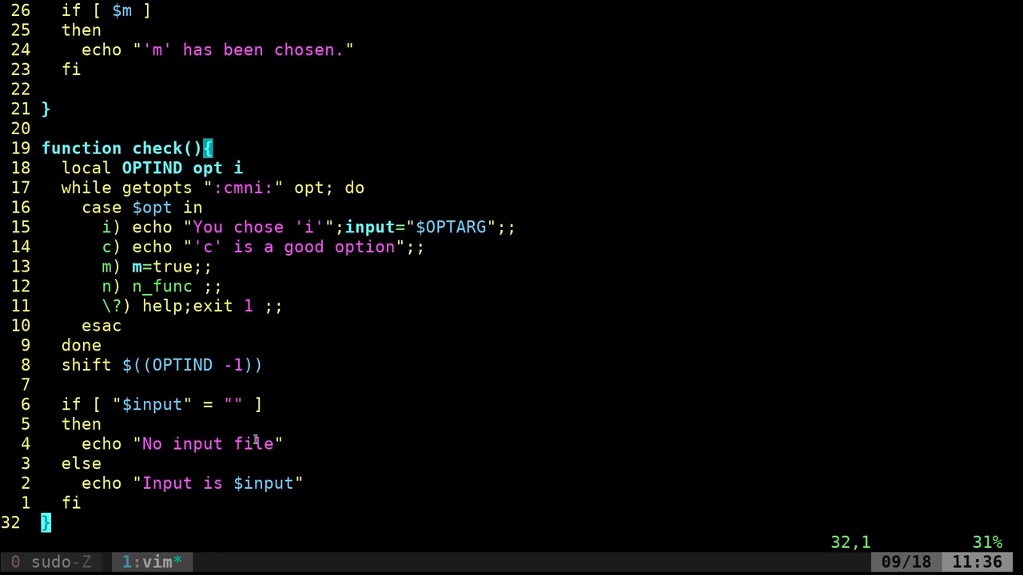
pyautogui.moveTo(269, 473)
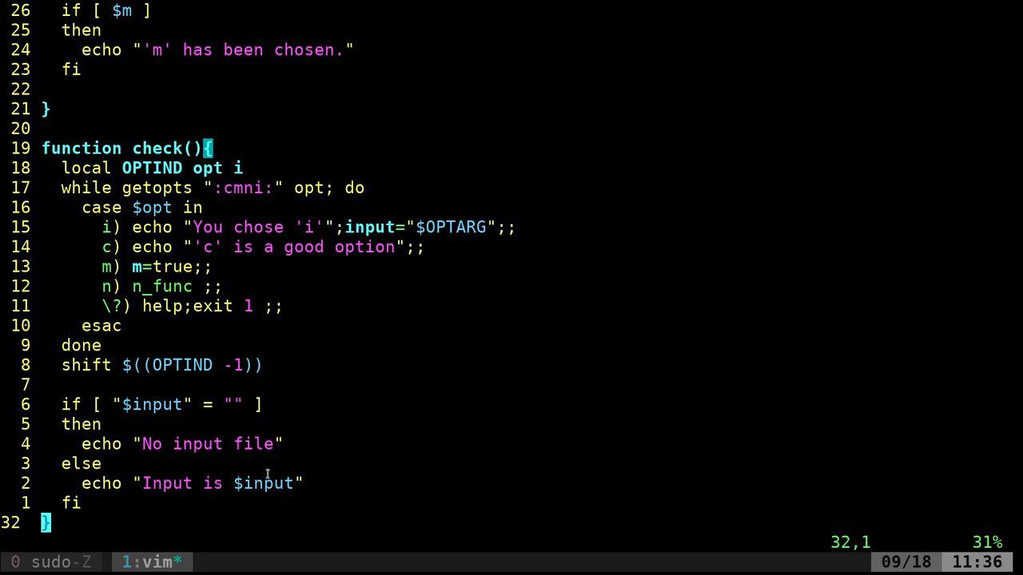
pyautogui.moveTo(162, 352)
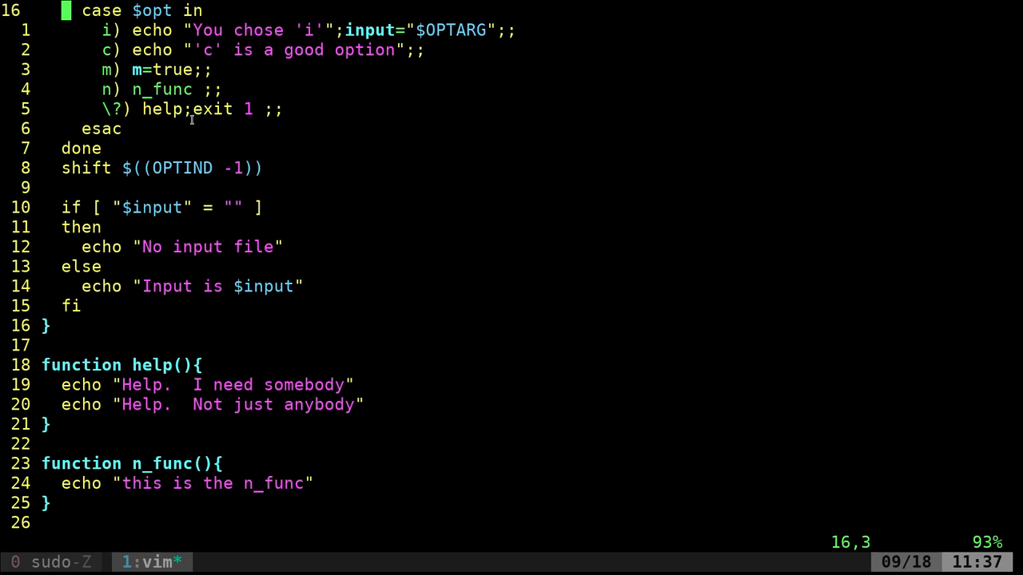
pyautogui.moveTo(192, 431)
pyautogui.write('./check.sh -cmk')
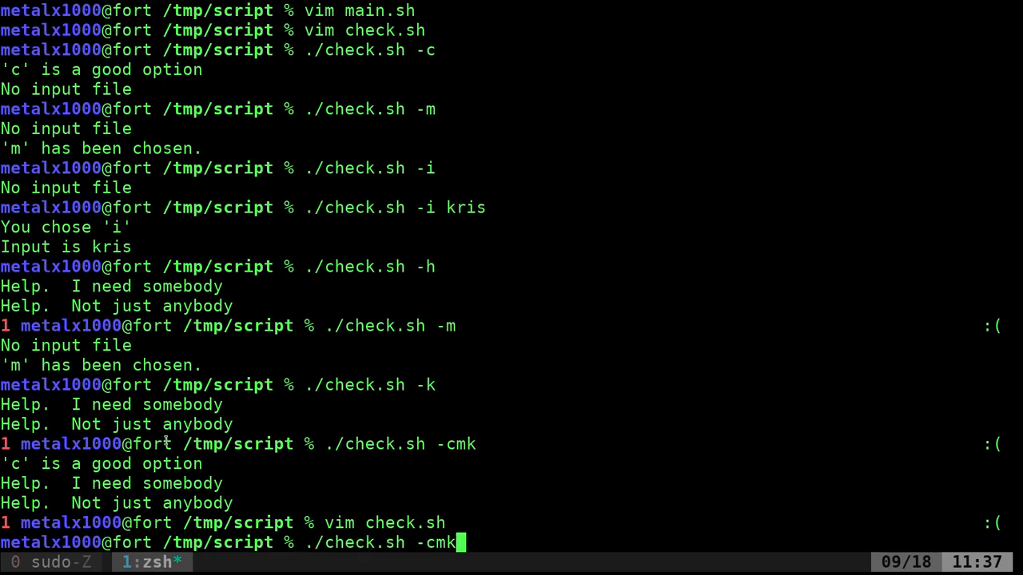
# Rerun check.sh as -ckm, printing the 'c' message then the help text
pyautogui.press('BackSpace')
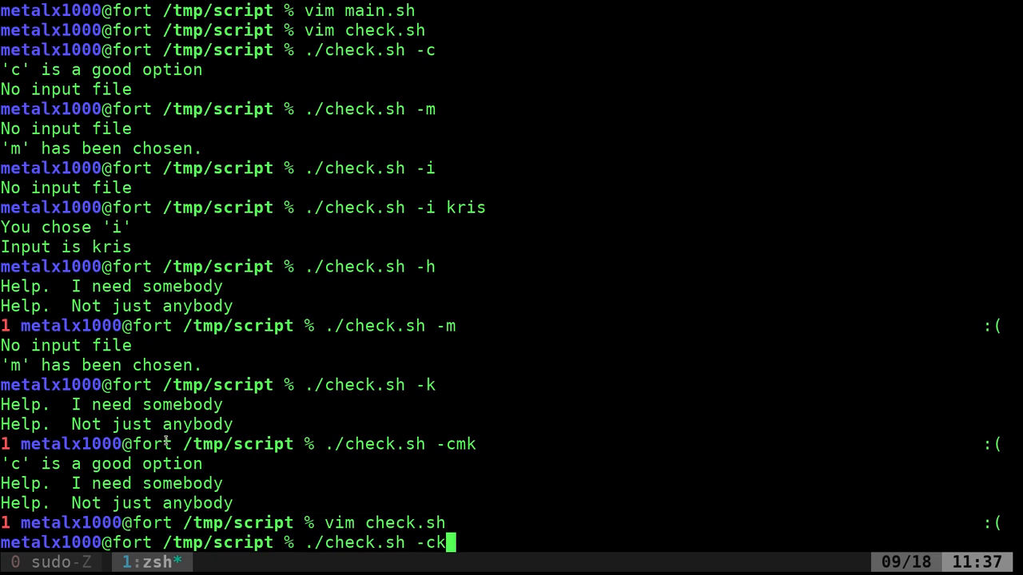
pyautogui.write('m')
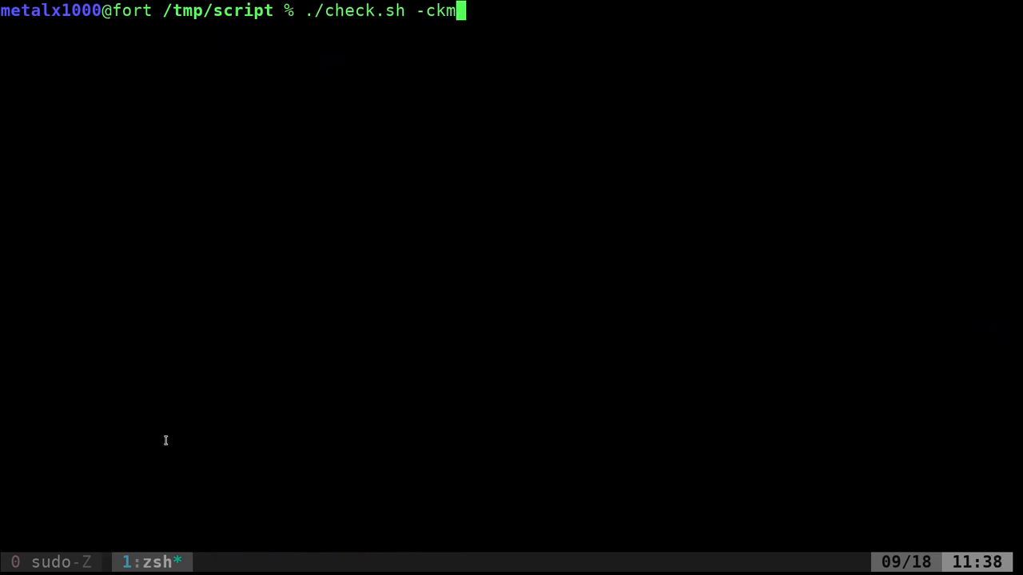
pyautogui.press('Return')
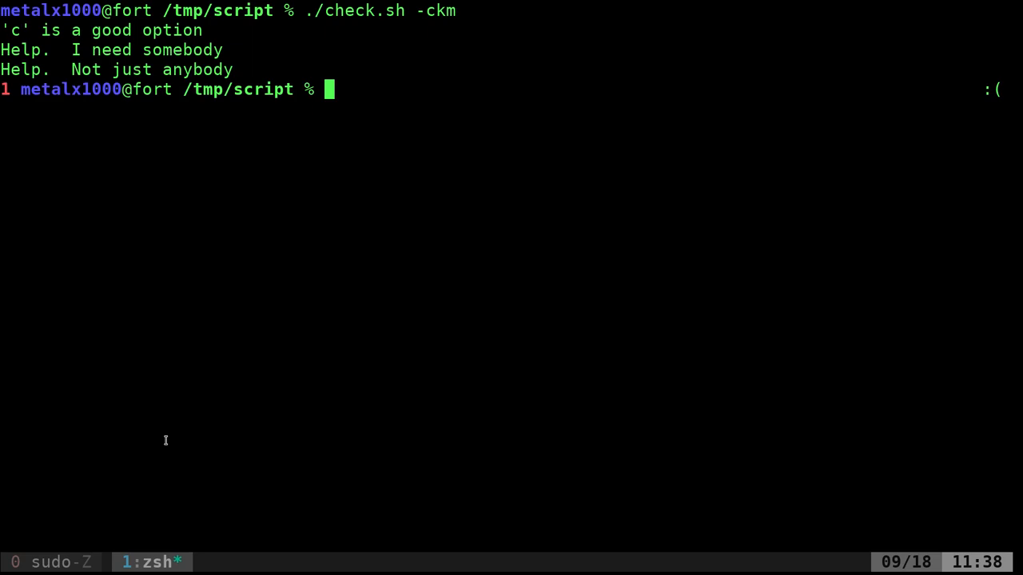
pyautogui.write('vim check.sh')
pyautogui.write(':wq')
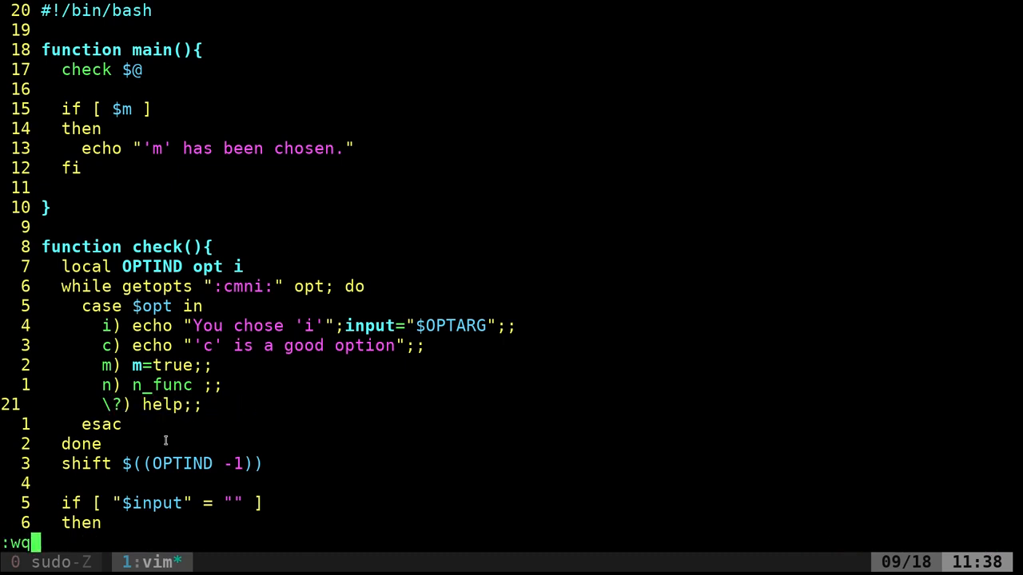
# Save check.sh with the unknown-option case calling only help, no exit 1
pyautogui.press('Return')
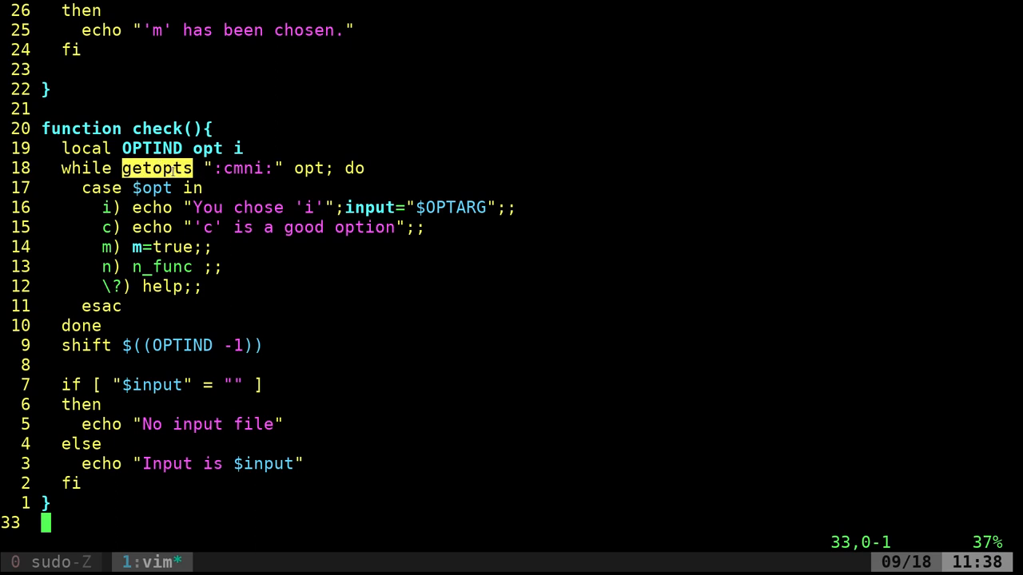
pyautogui.moveTo(304, 270)
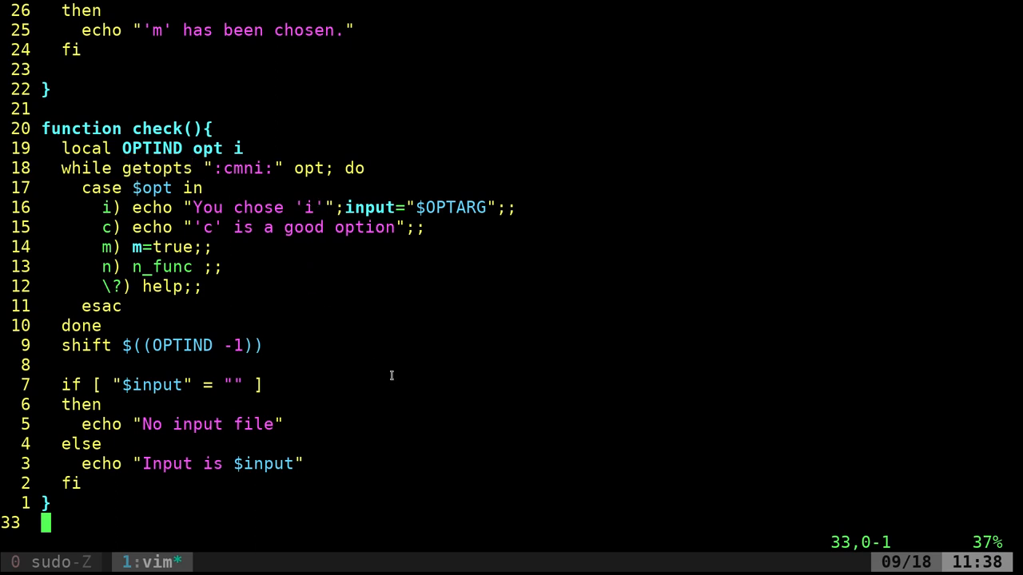
pyautogui.scroll(-3)
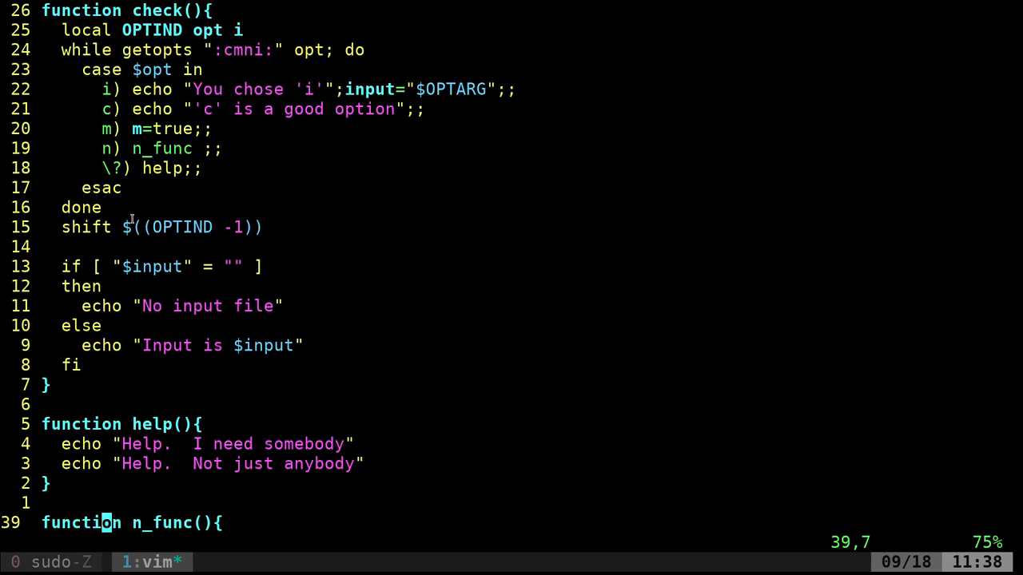
pyautogui.doubleClick(183, 227)
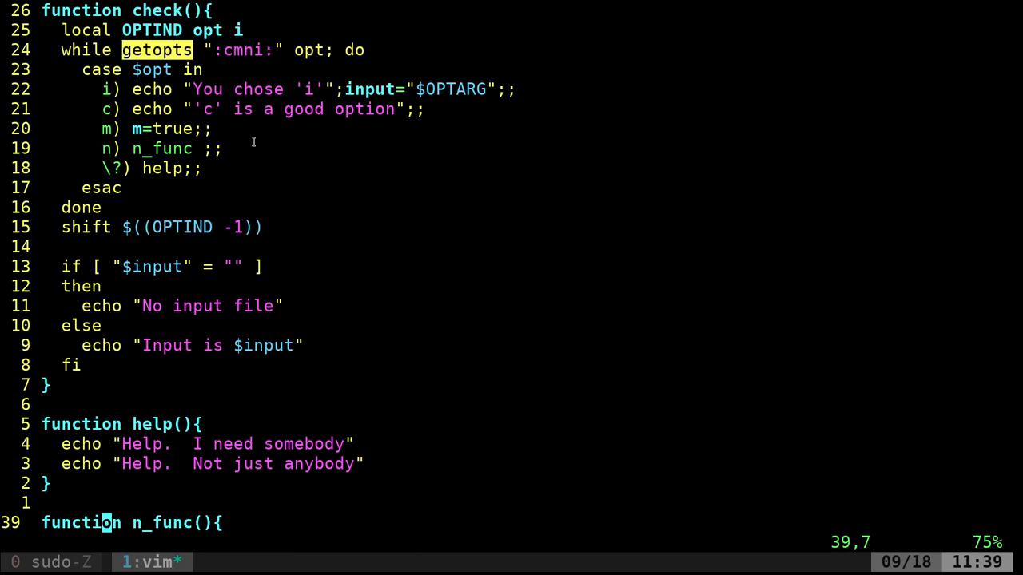
pyautogui.scroll(-3)
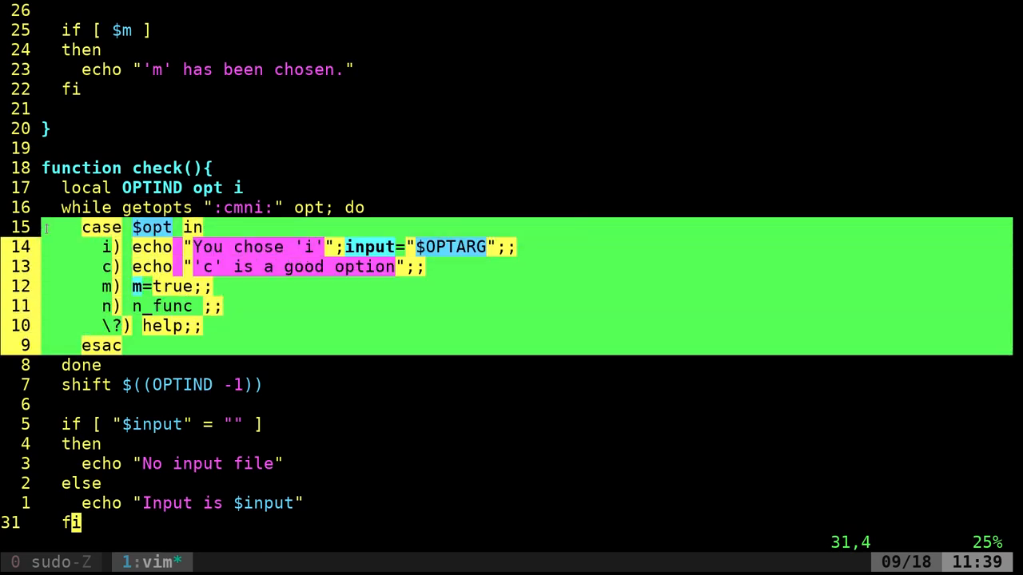
pyautogui.press('Escape')
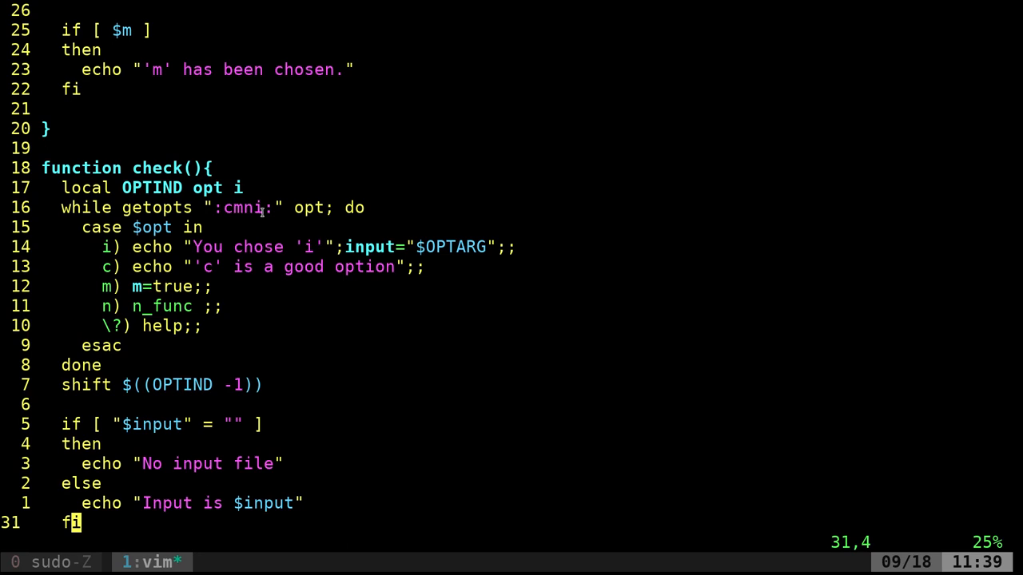
pyautogui.moveTo(274, 207)
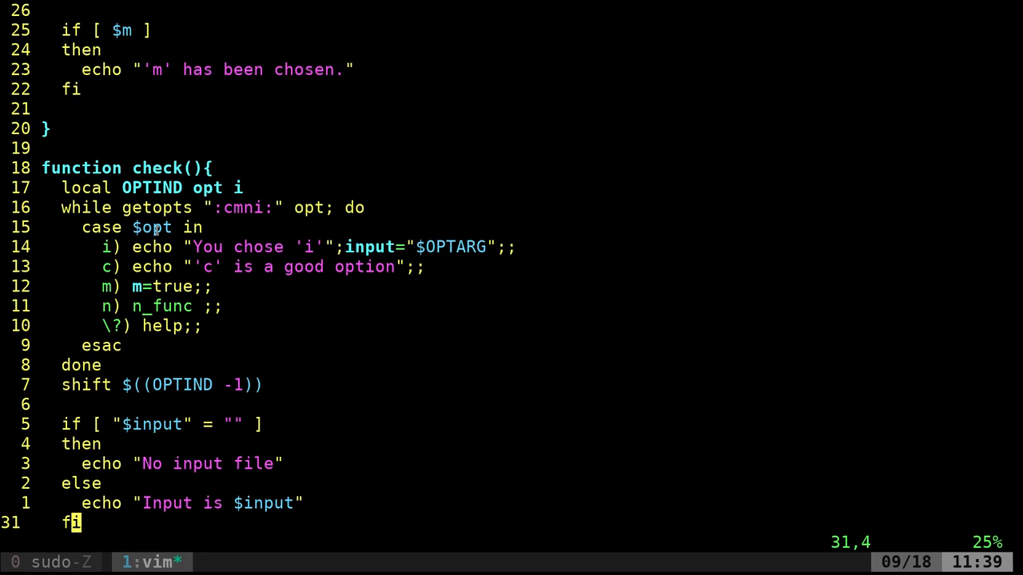
pyautogui.moveTo(784, 208)
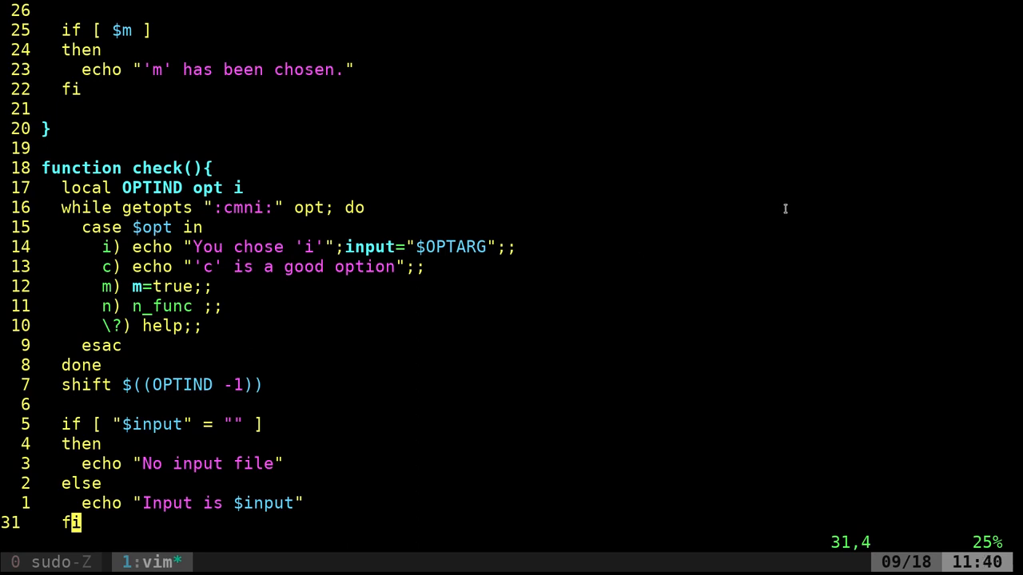
pyautogui.moveTo(844, 250)
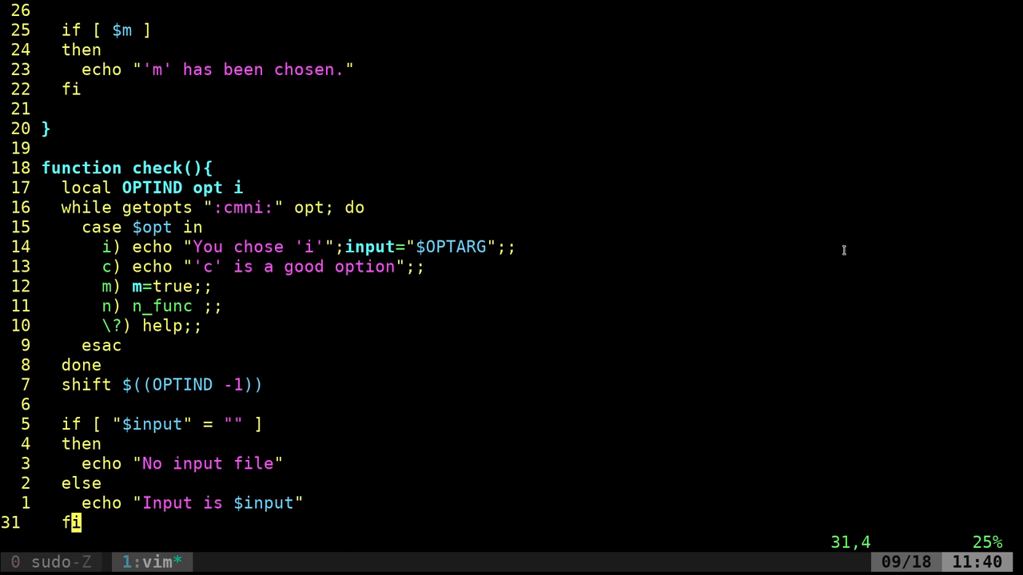